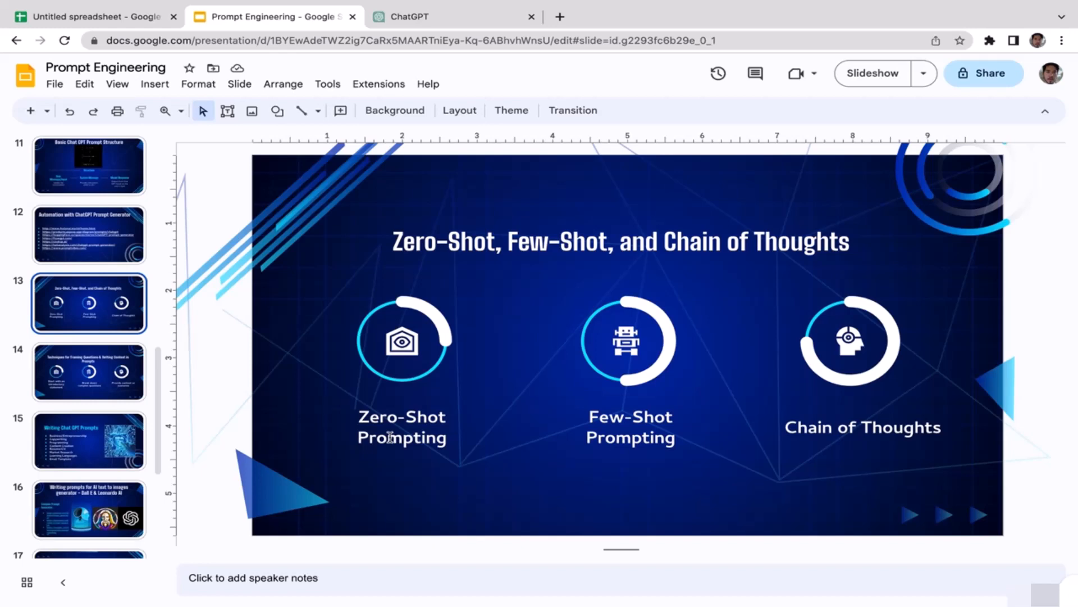
Ask ChatGPT the zero-shot question 'what is the color of moon?' and get its answer.
left_click(447, 17)
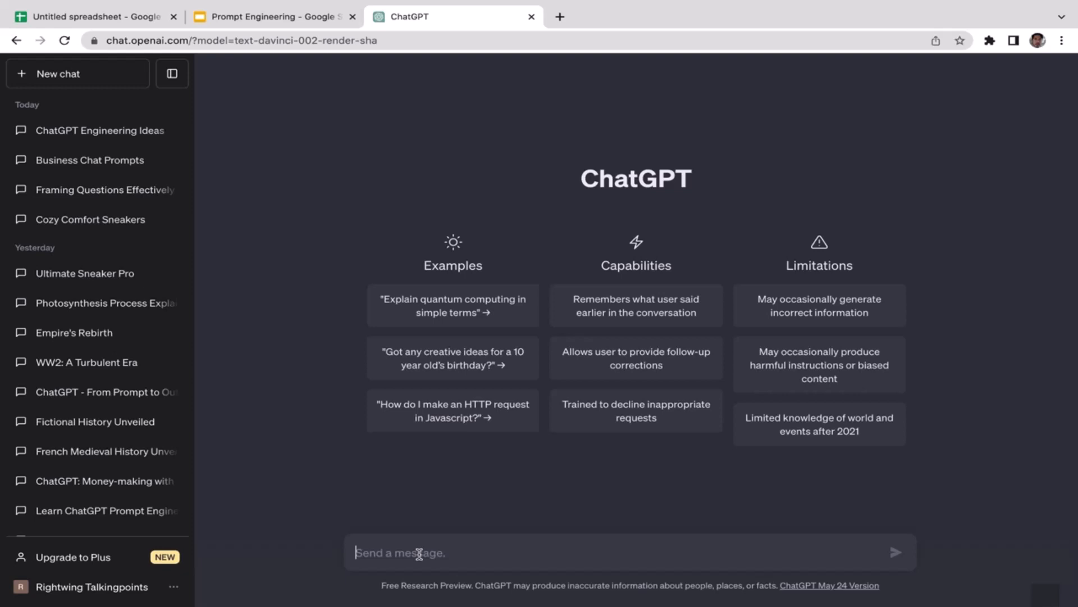
type("what")
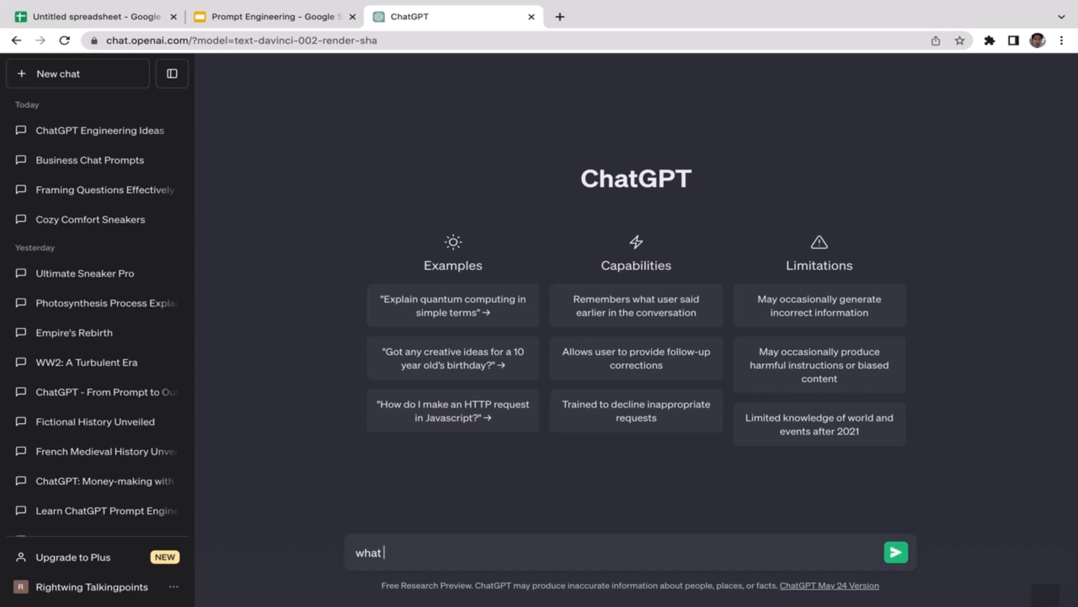
type("is the c")
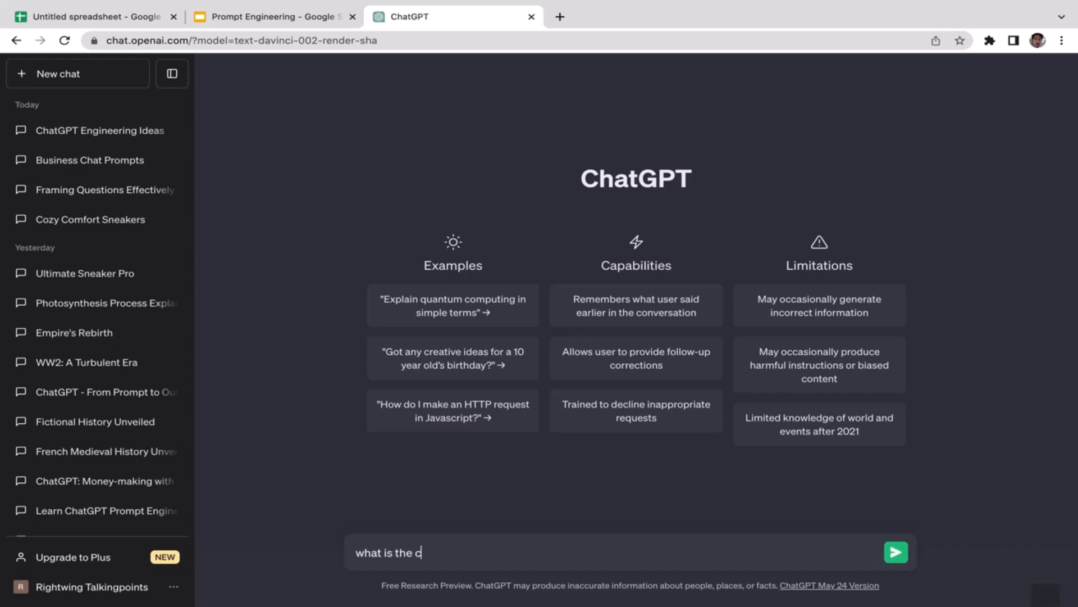
type("olor of moo")
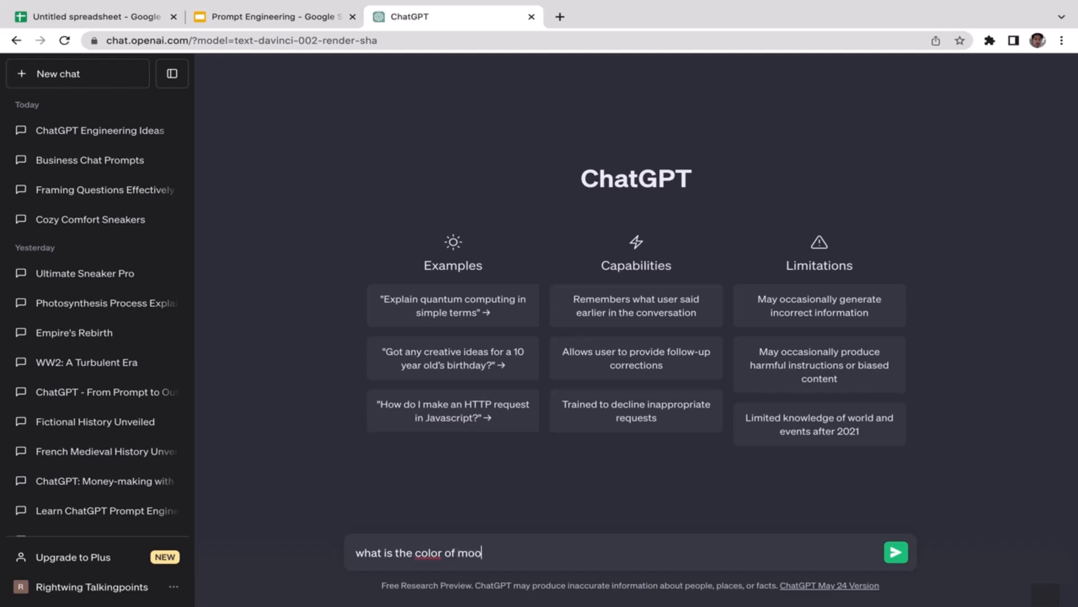
type("n?")
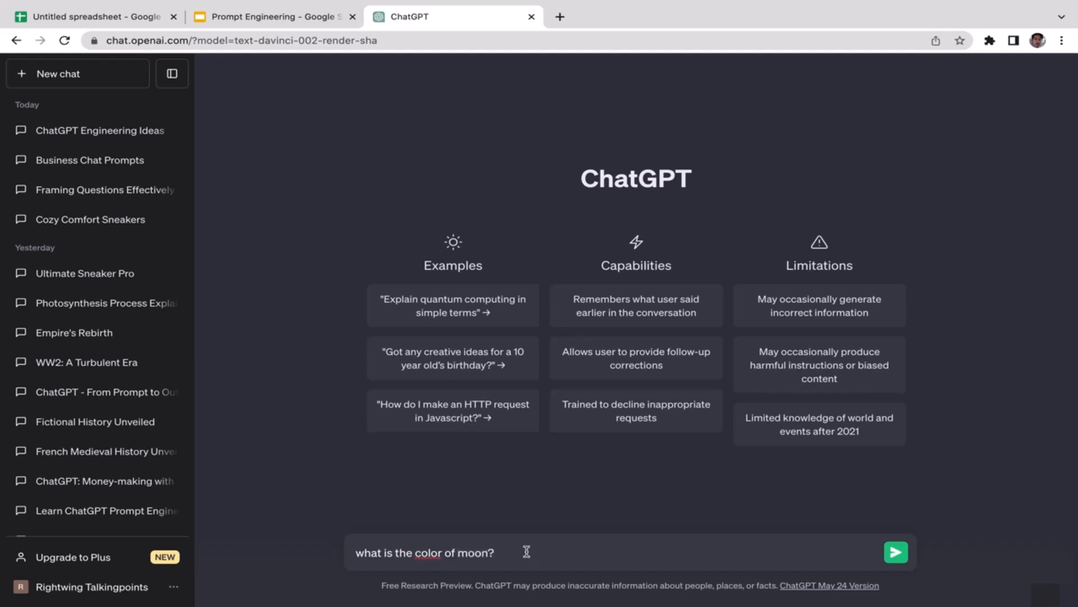
mouse_move(469, 551)
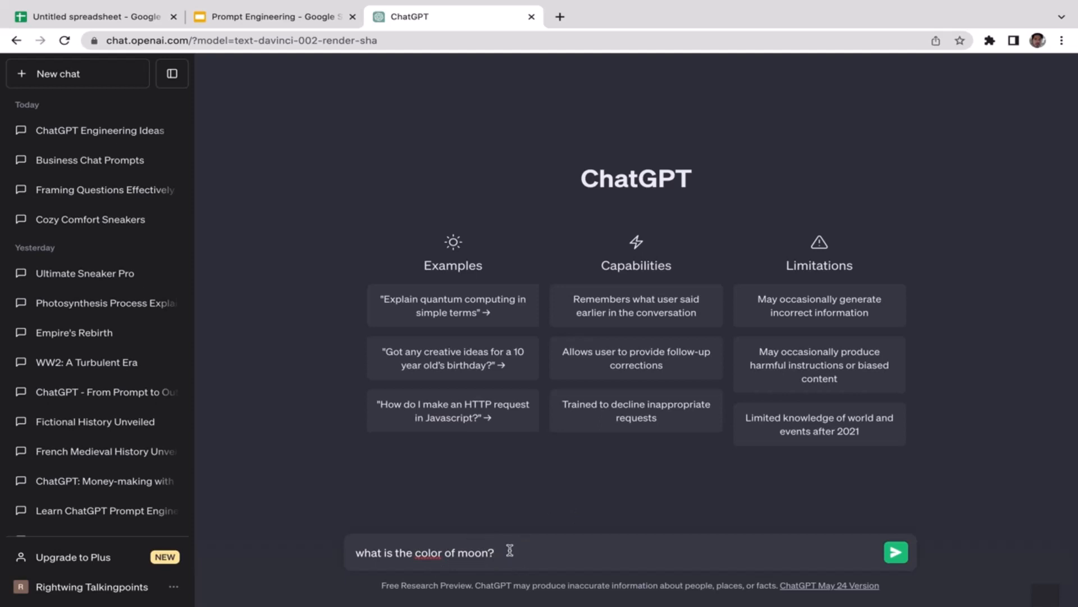
left_click(896, 550)
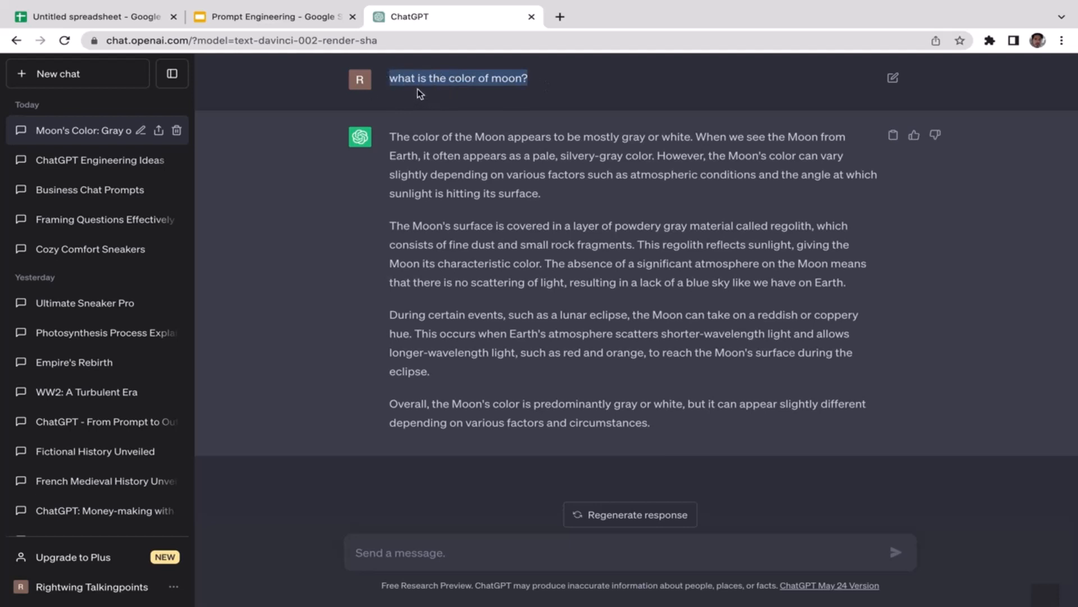
left_click(546, 87)
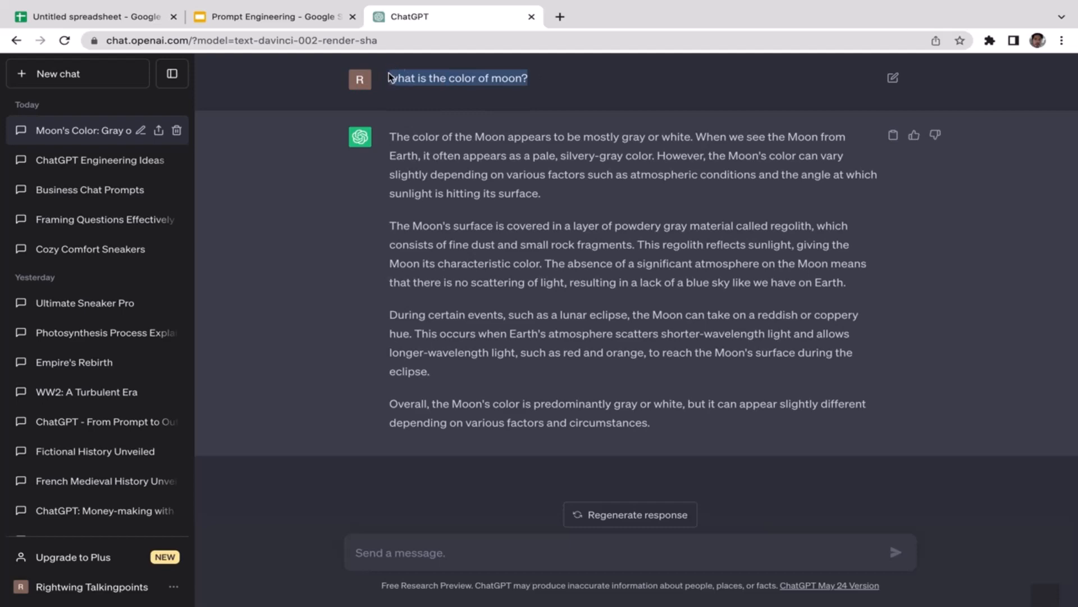
Return to the Prompt Engineering slides on the Zero-Shot, Few-Shot, and Chain of Thoughts slide.
left_click(274, 16)
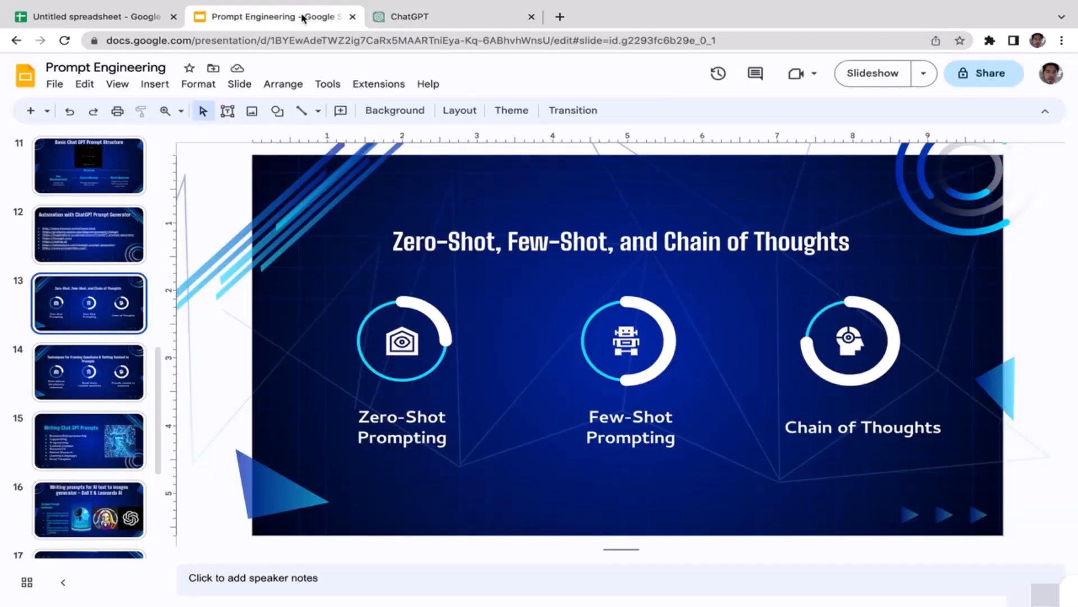
mouse_move(570, 489)
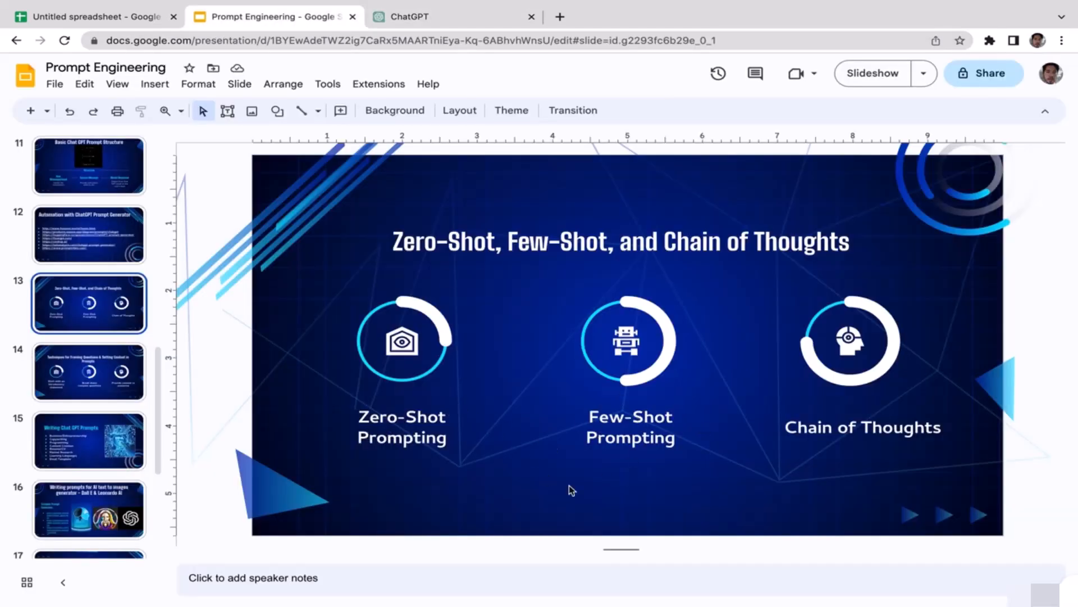
mouse_move(602, 469)
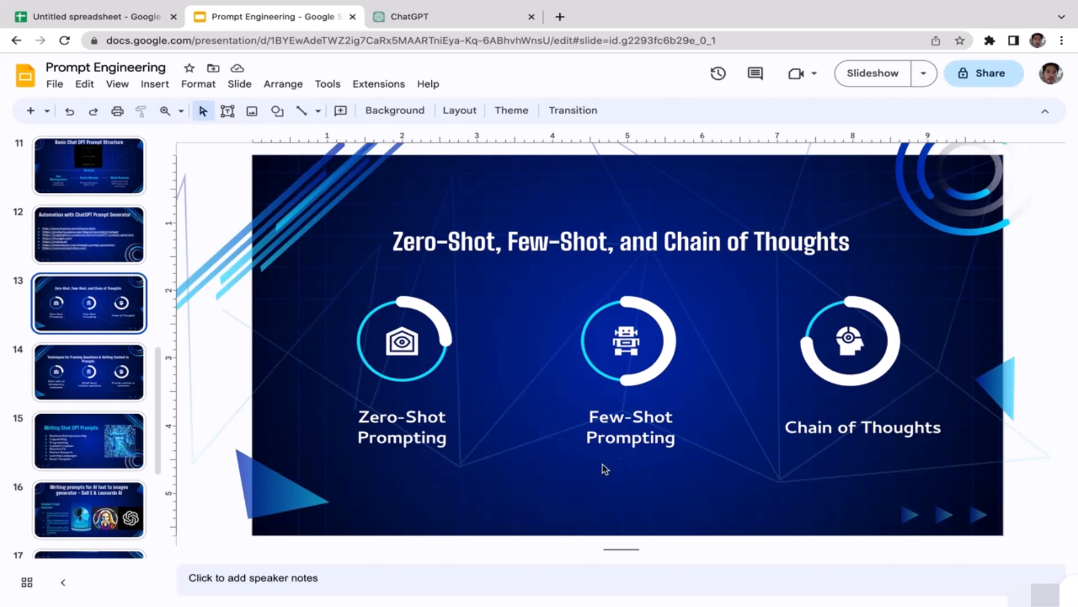
mouse_move(618, 462)
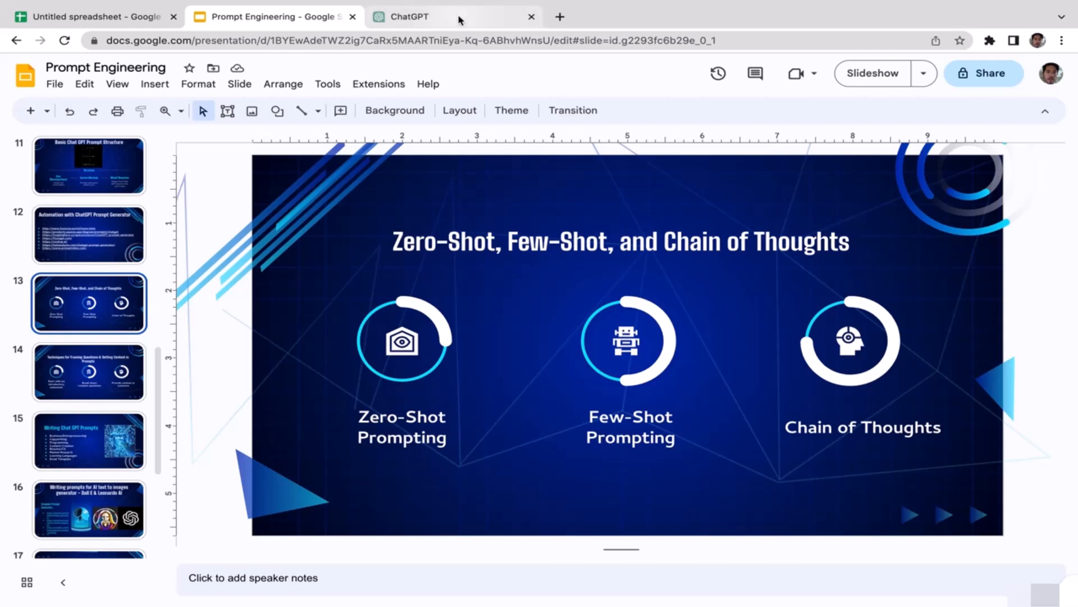
Draft the follow-up 'can you generate me ad copy for my sneaker produc...' in the ChatGPT message box.
left_click(454, 17)
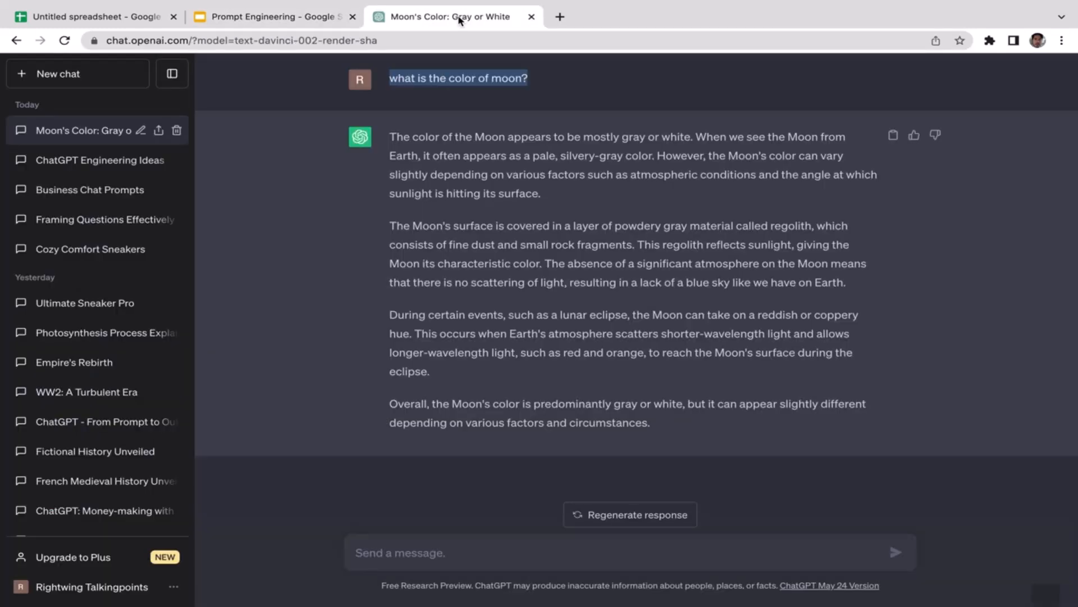
mouse_move(492, 303)
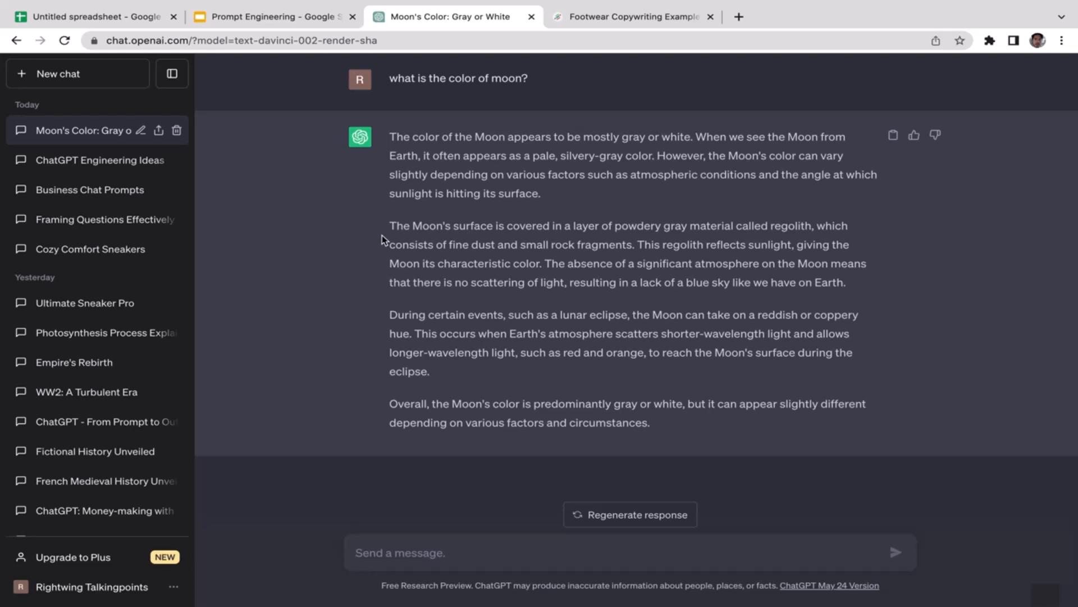
mouse_move(389, 401)
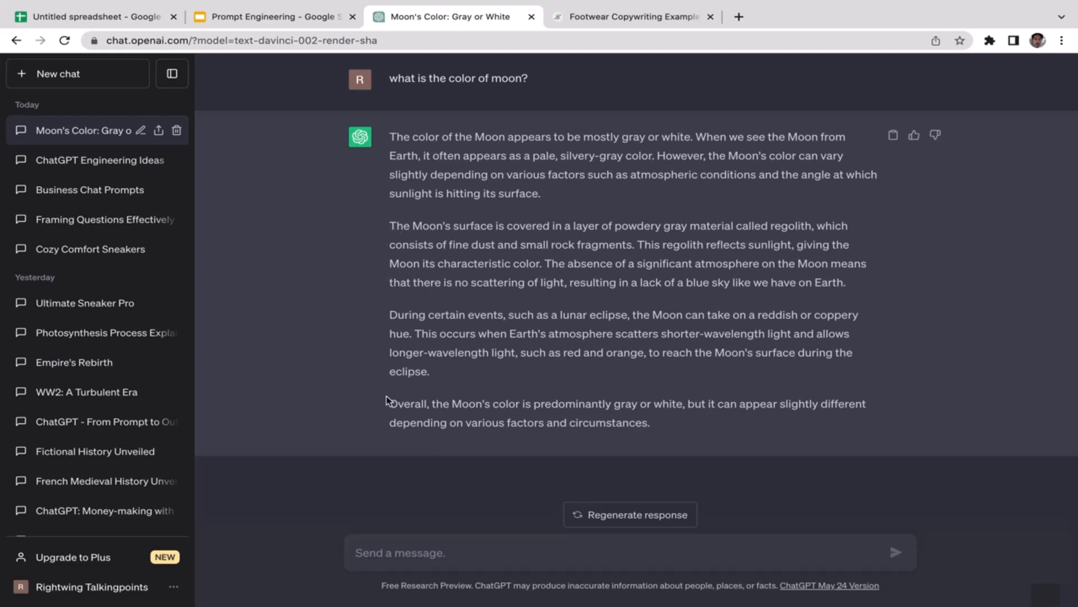
type("can you")
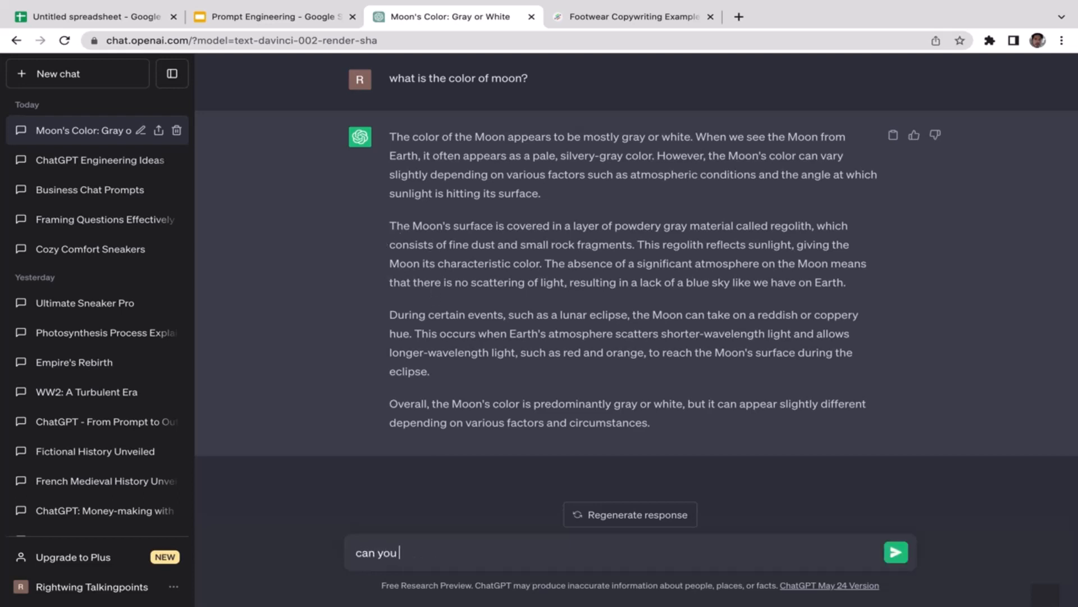
type("generate me a")
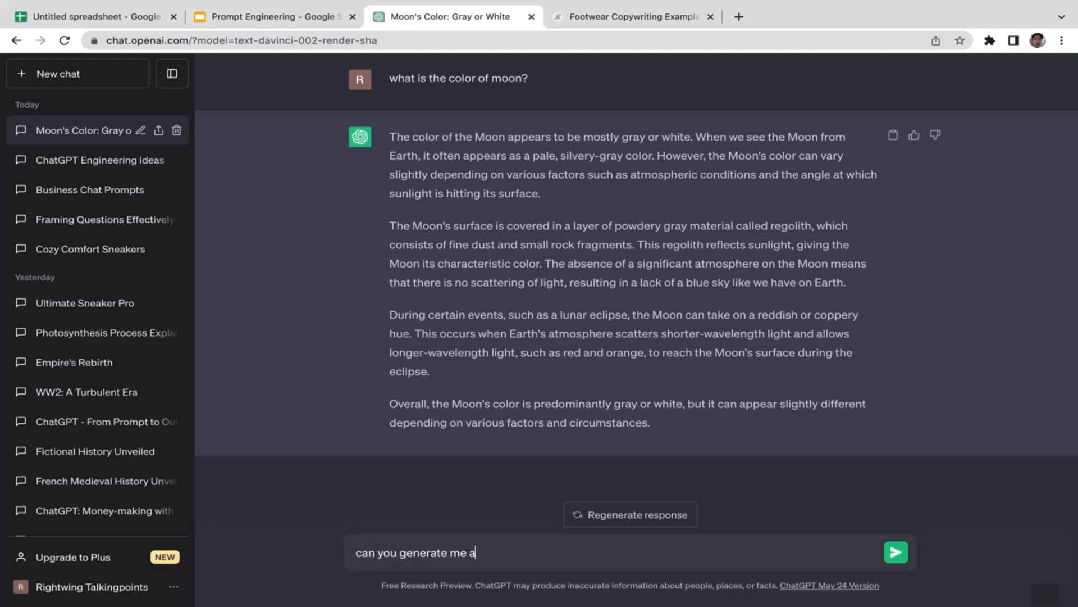
type("d copy fo")
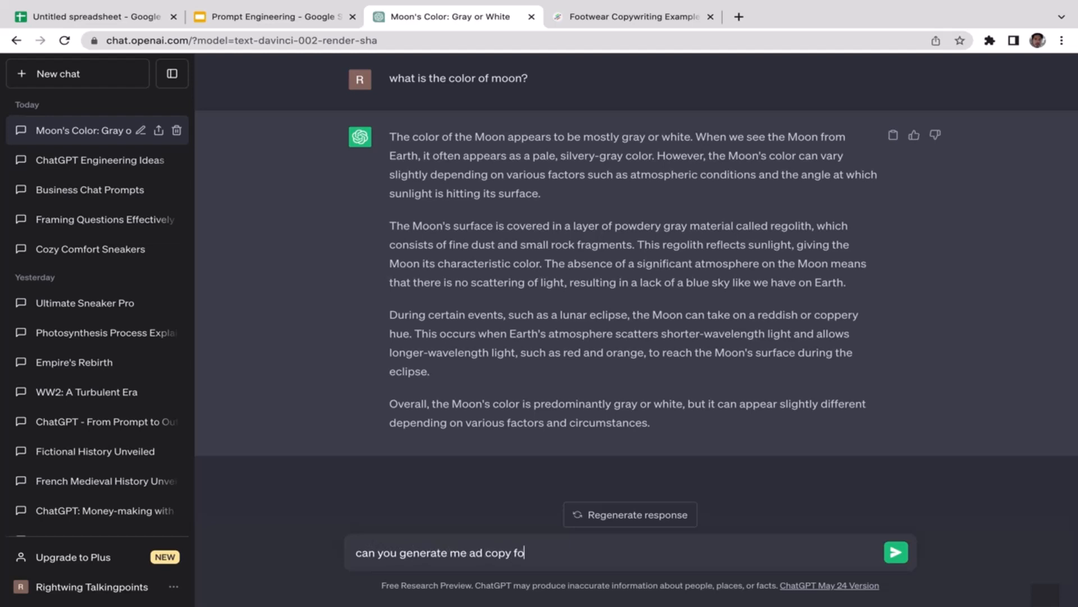
type("r my sneaker")
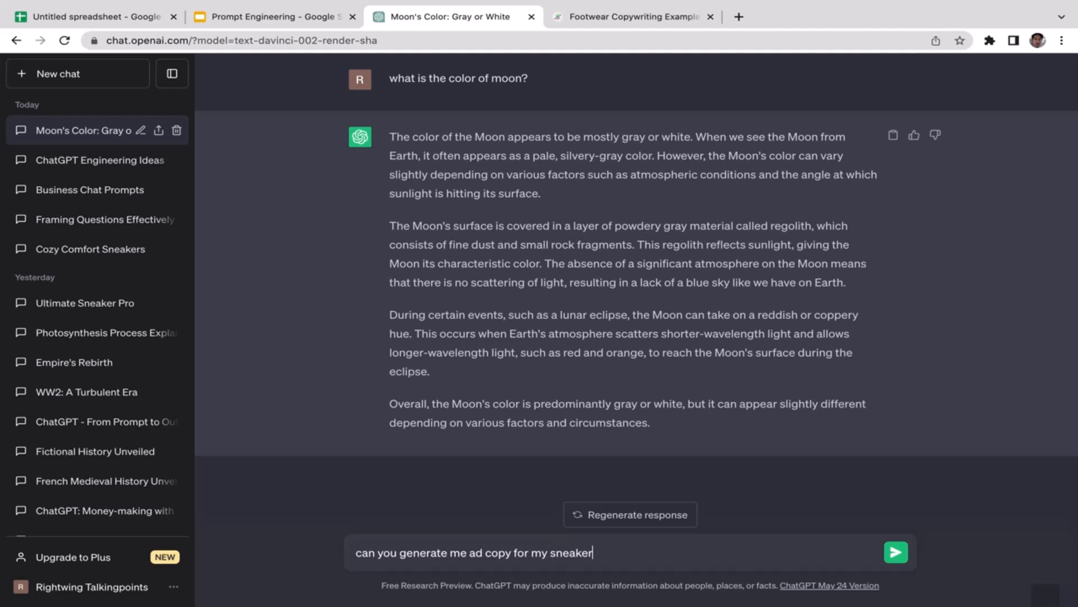
type("pro")
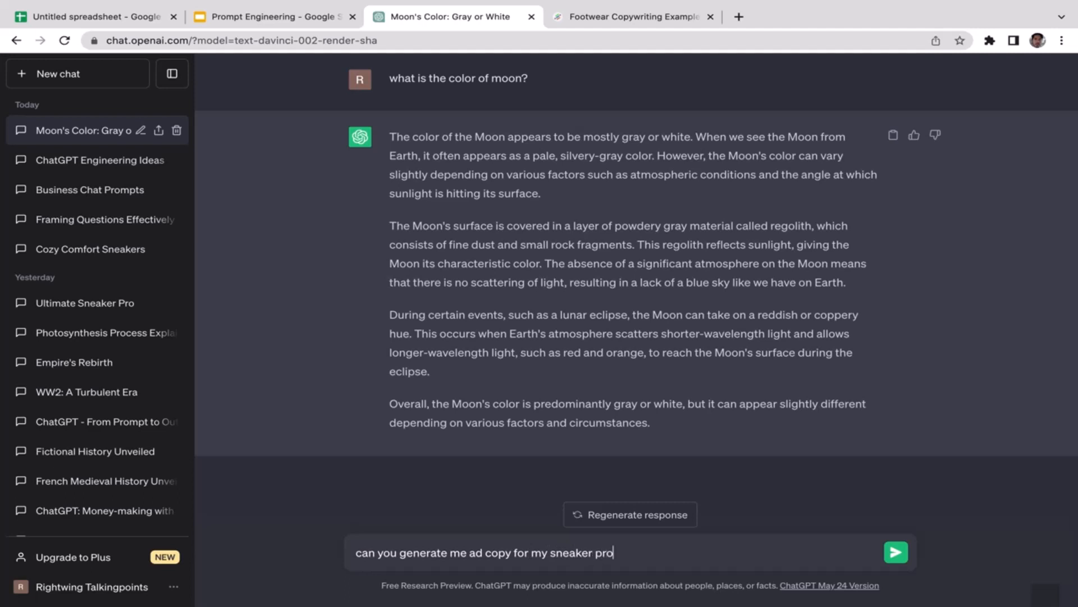
type("ducts with the same structur")
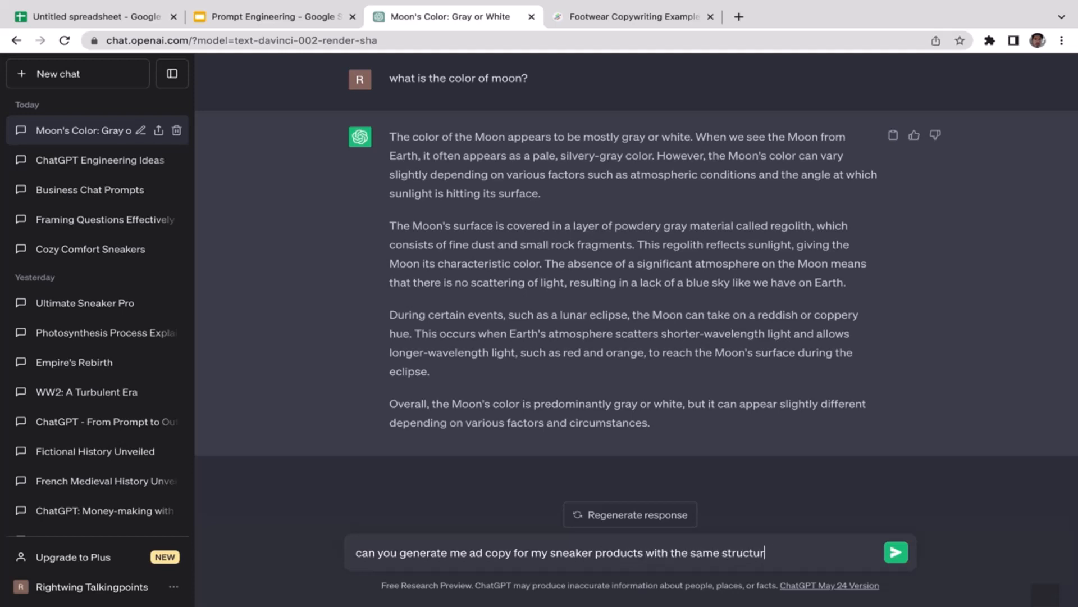
In the Neuroflash footwear article, dismiss the pop-up and select a product description example to copy.
left_click(632, 17)
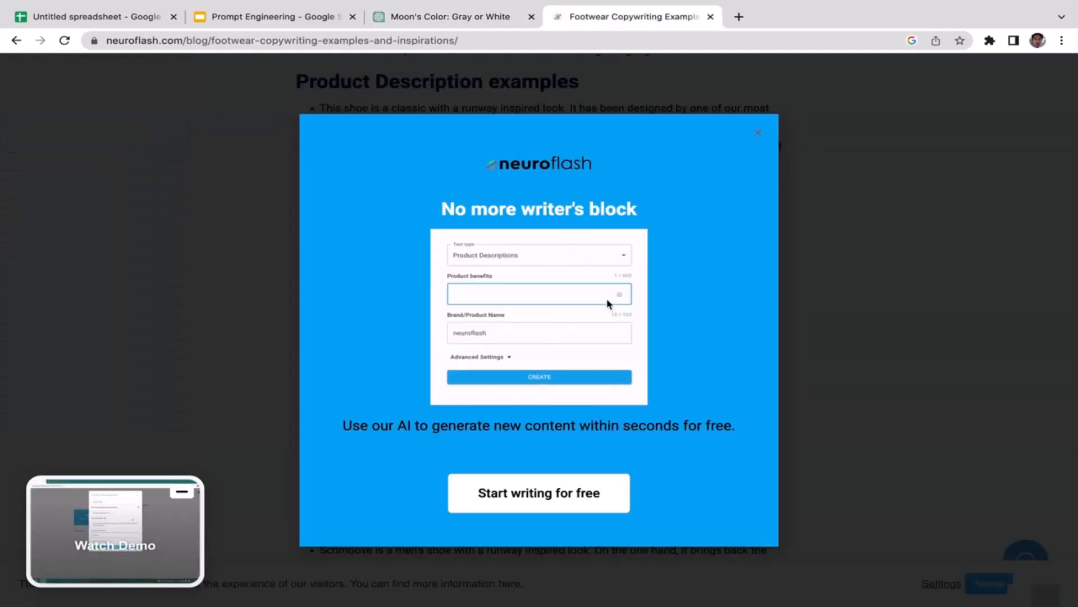
left_click(758, 132)
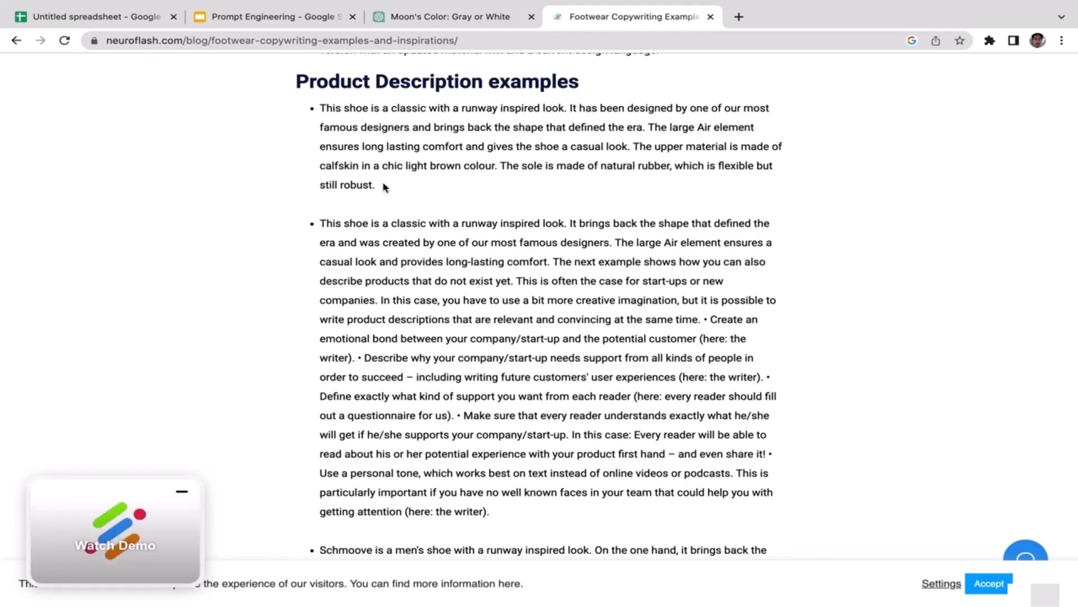
left_click_drag(320, 108, 375, 186)
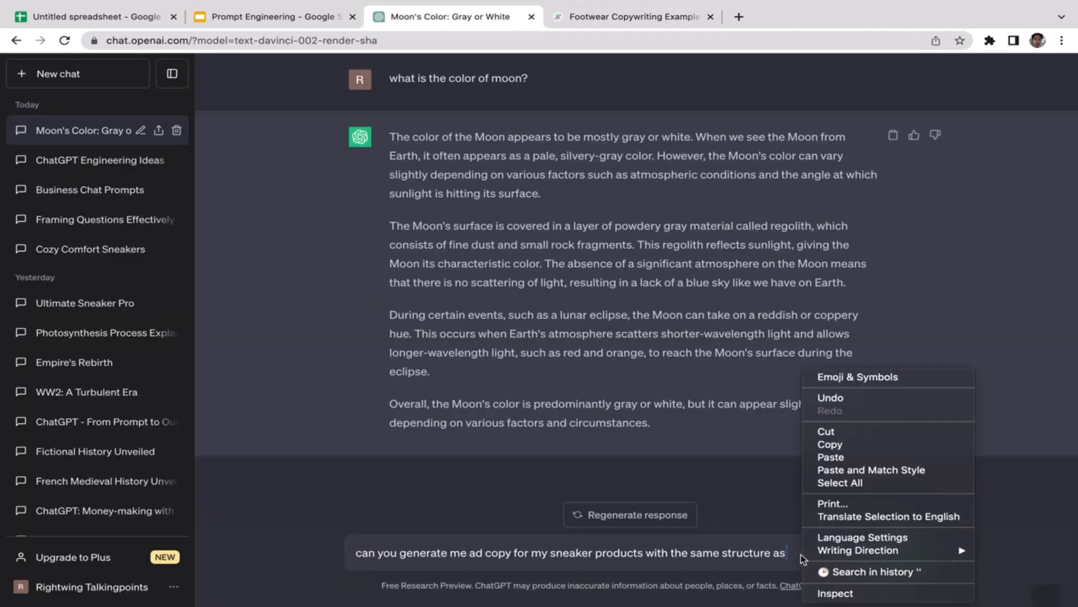
Paste the calfskin shoe description example into the prompt after 'with the same structure as'.
left_click(832, 457)
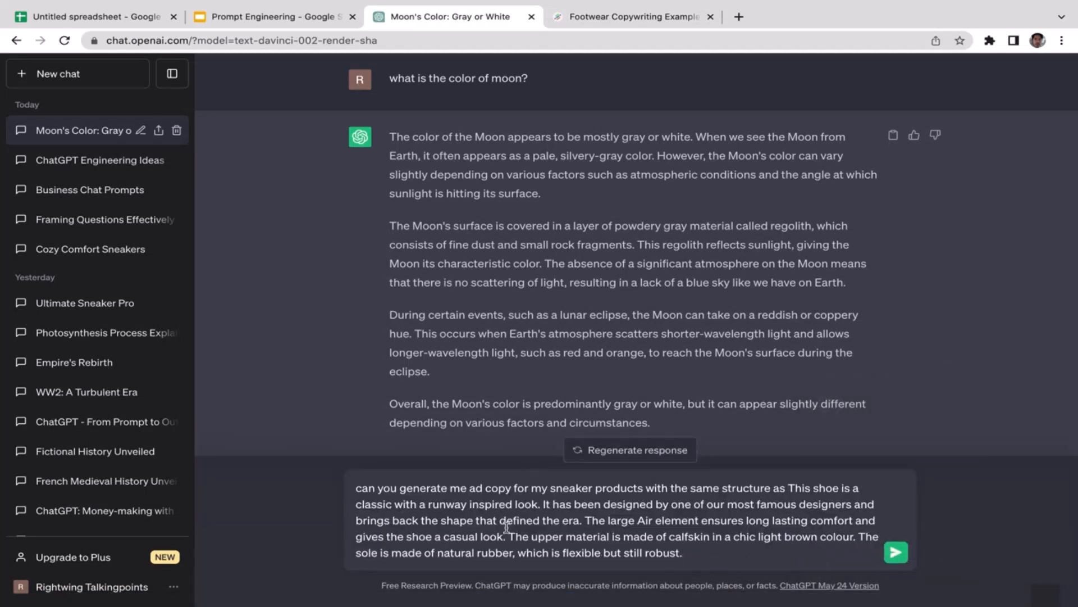
mouse_move(805, 501)
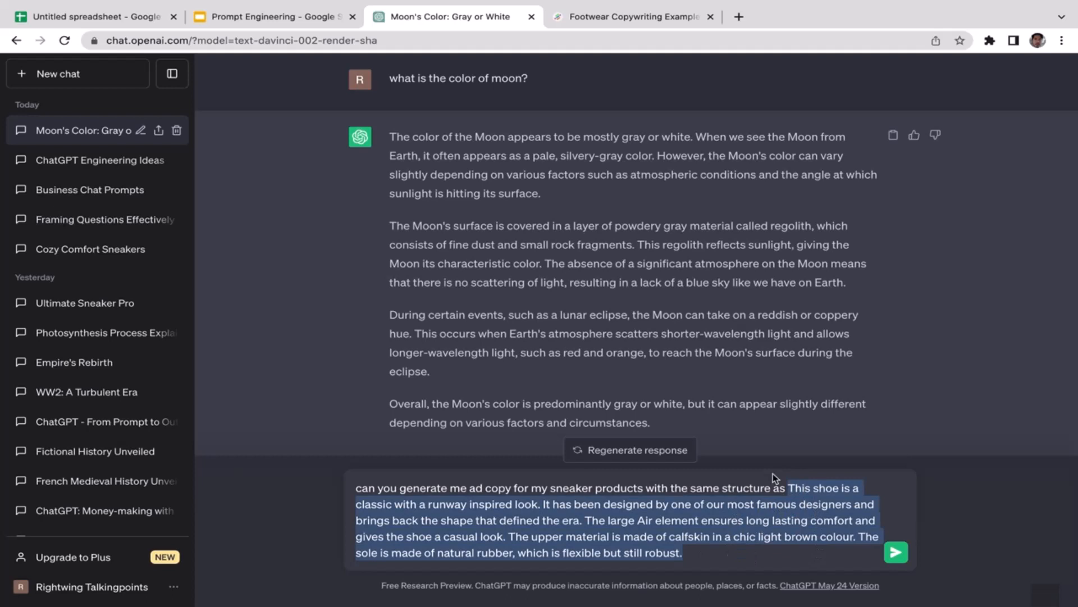
mouse_move(768, 524)
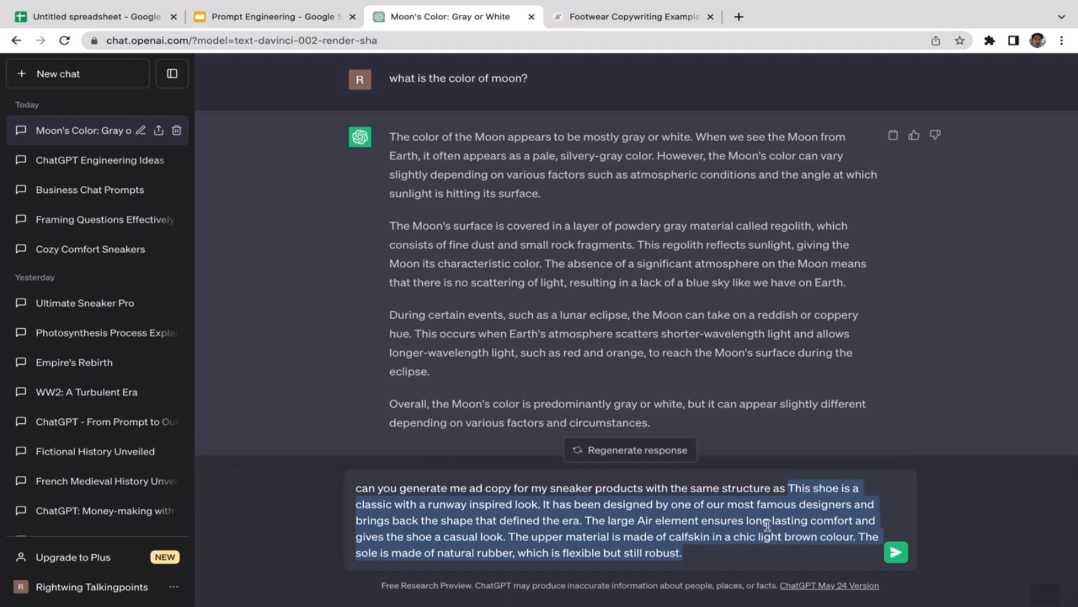
mouse_move(697, 379)
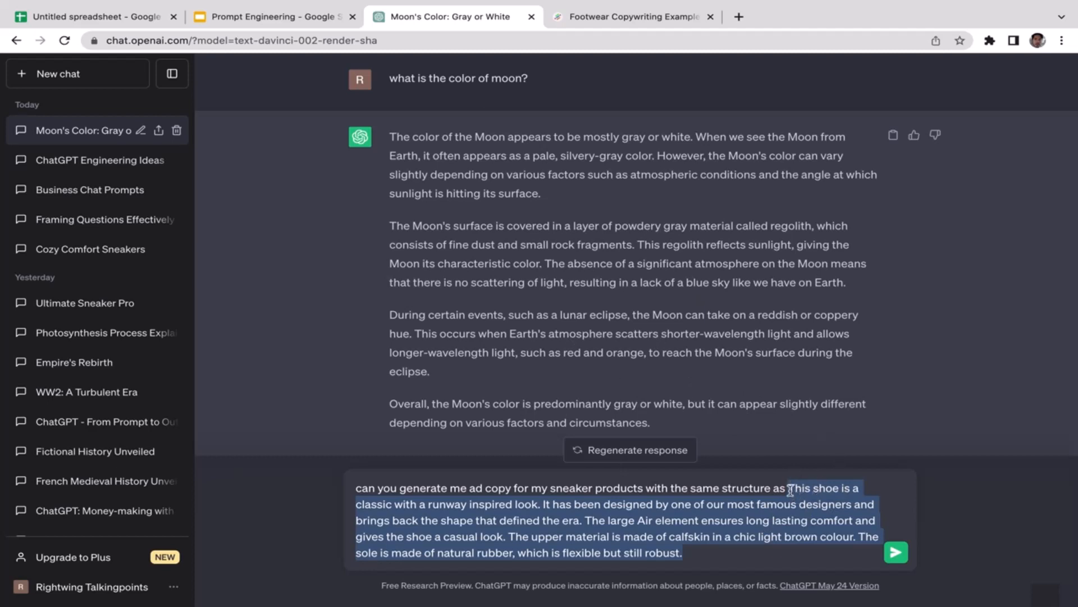
mouse_move(799, 552)
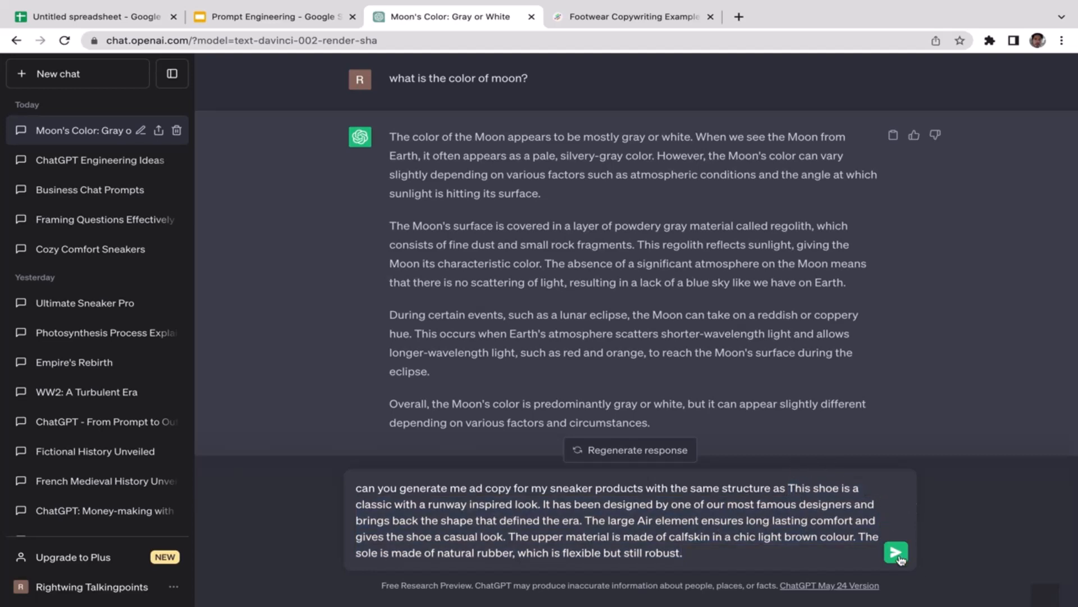
Send the few-shot sneaker ad copy request and review the generated multi-paragraph collection ad copy.
left_click(895, 553)
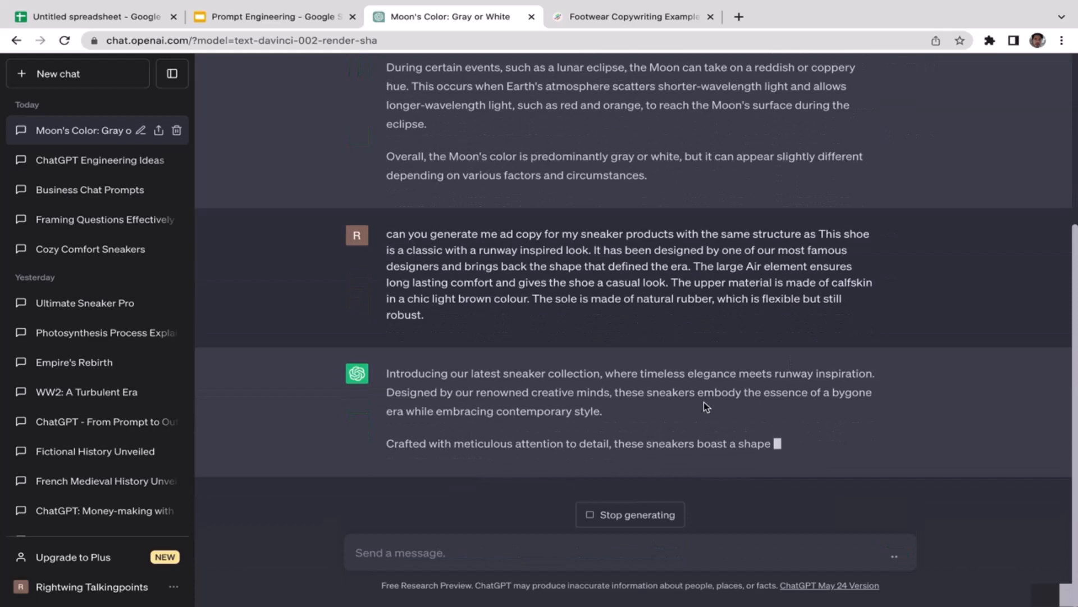
scroll("down", 3)
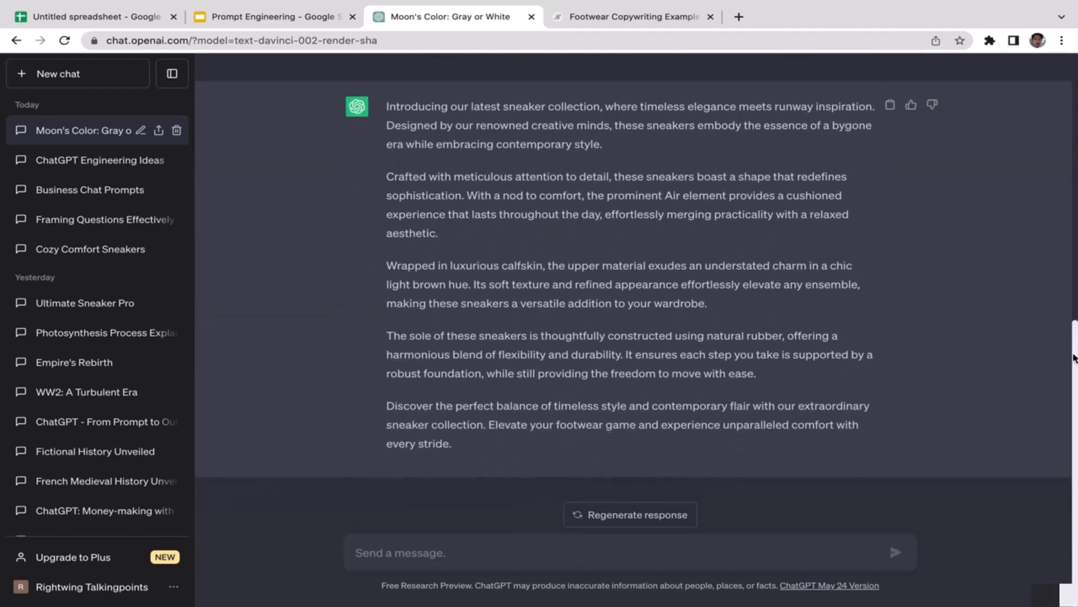
scroll("up", 3)
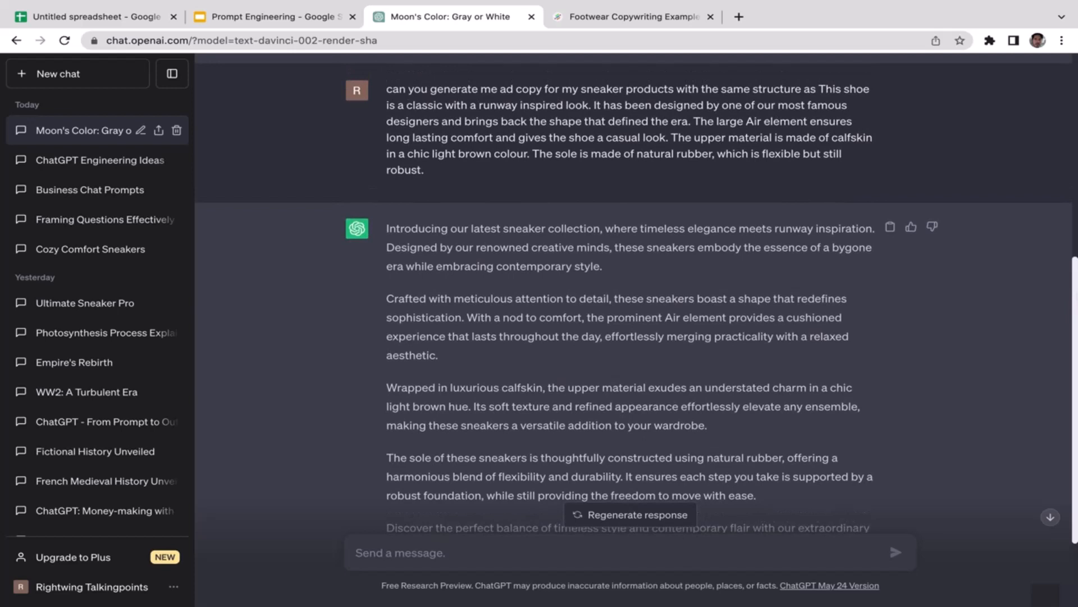
scroll("up", 3)
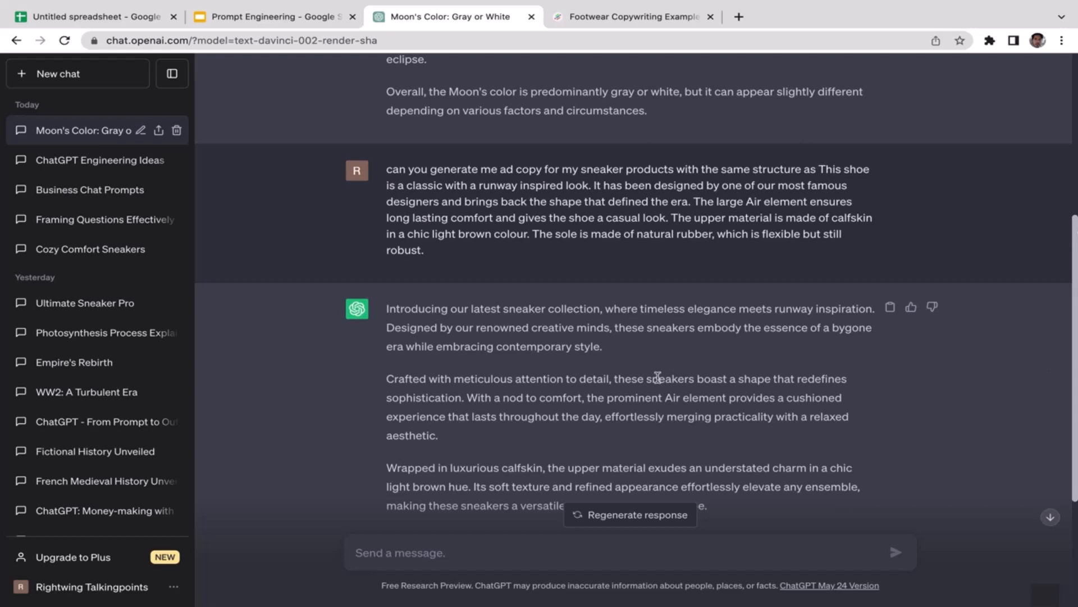
mouse_move(419, 364)
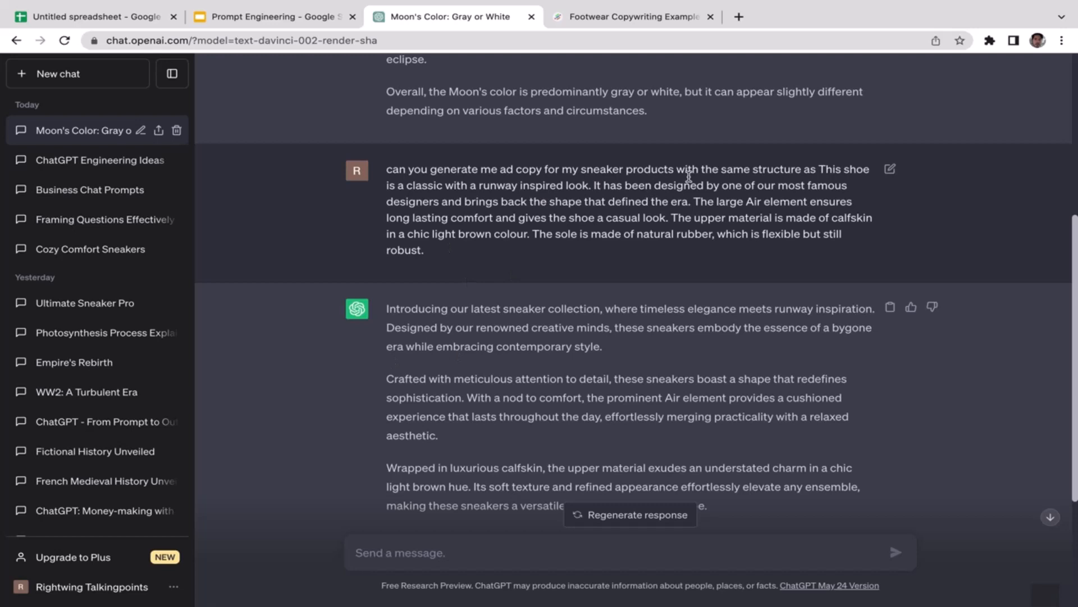
mouse_move(823, 170)
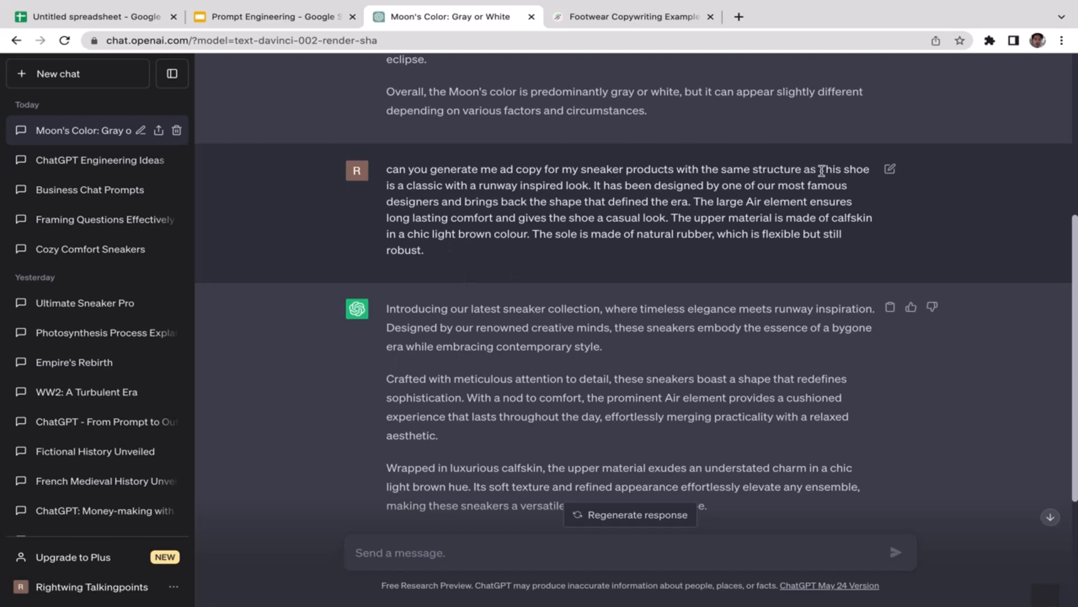
left_click_drag(818, 168, 425, 251)
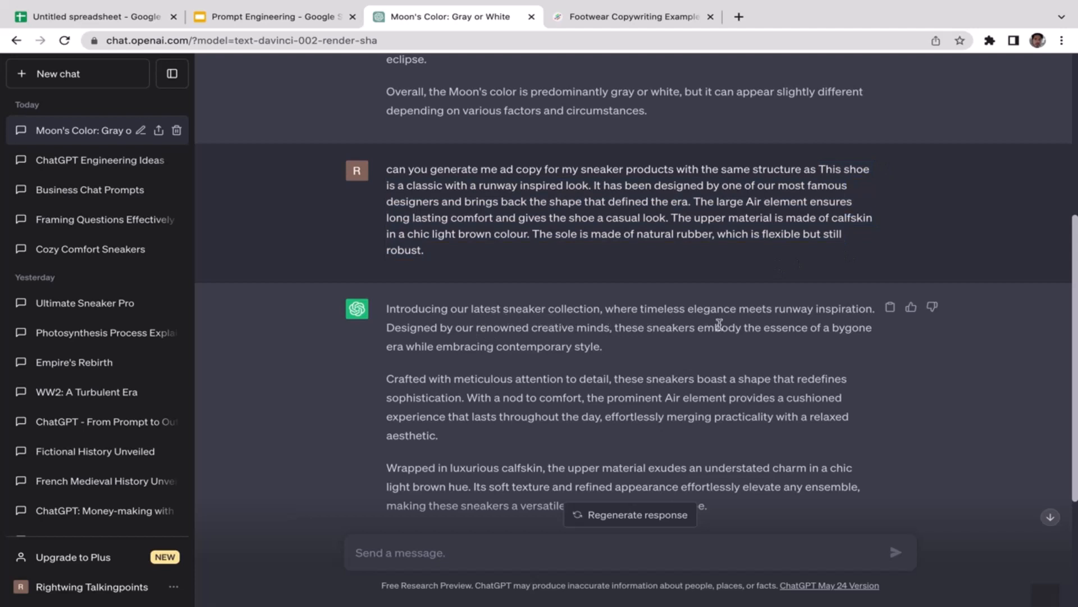
mouse_move(784, 324)
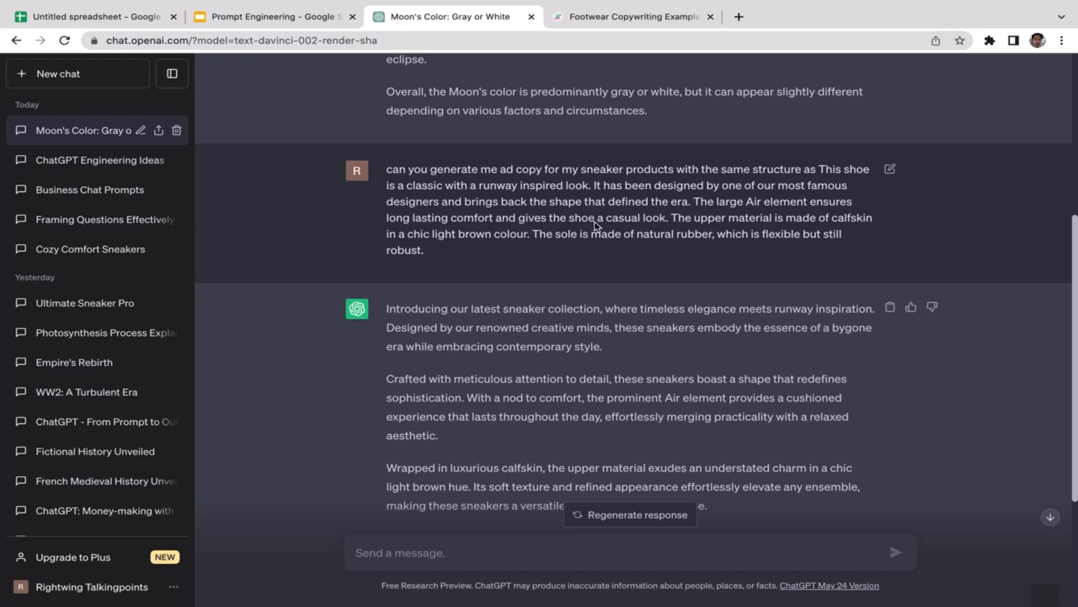
scroll("up", 3)
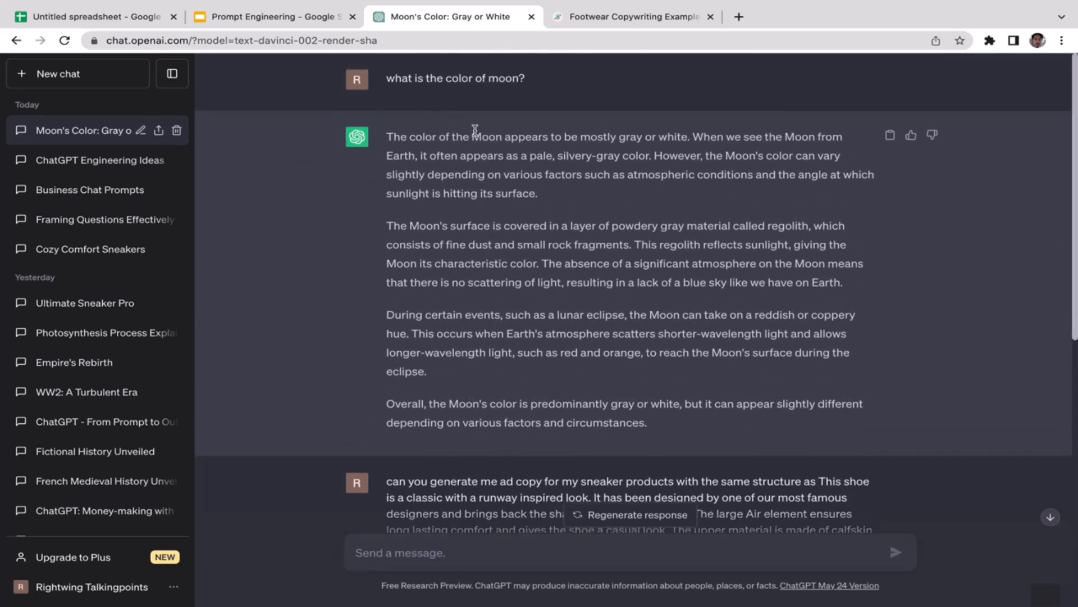
mouse_move(597, 385)
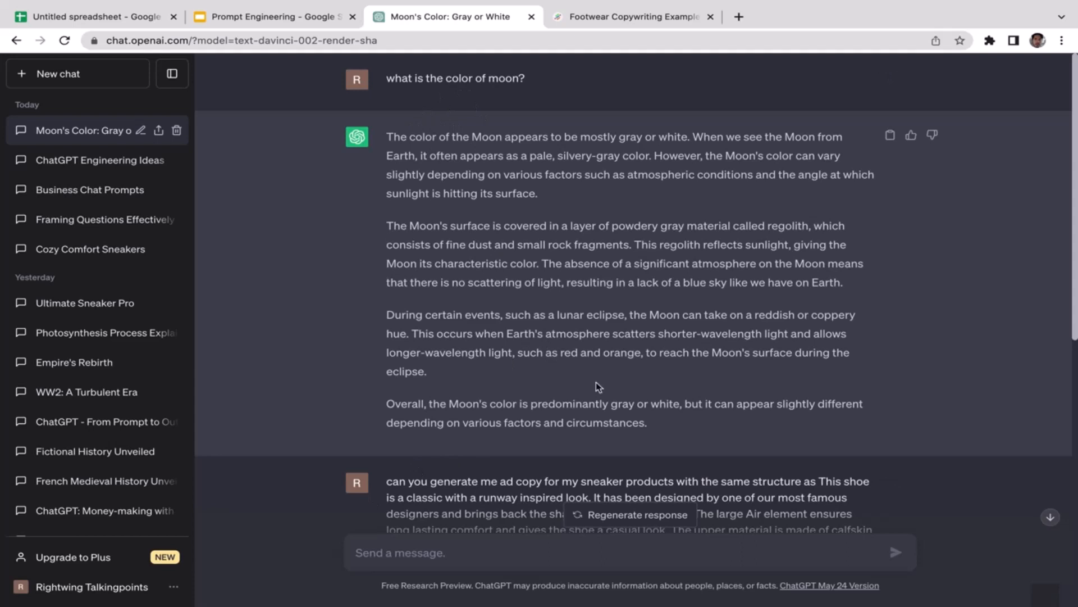
scroll("down", 3)
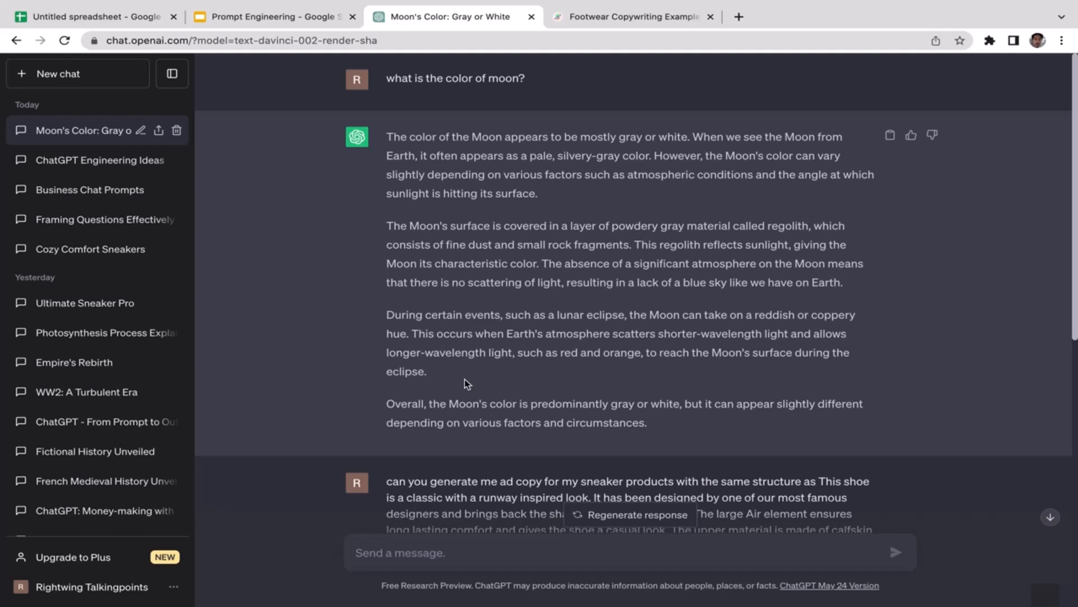
scroll("down", 3)
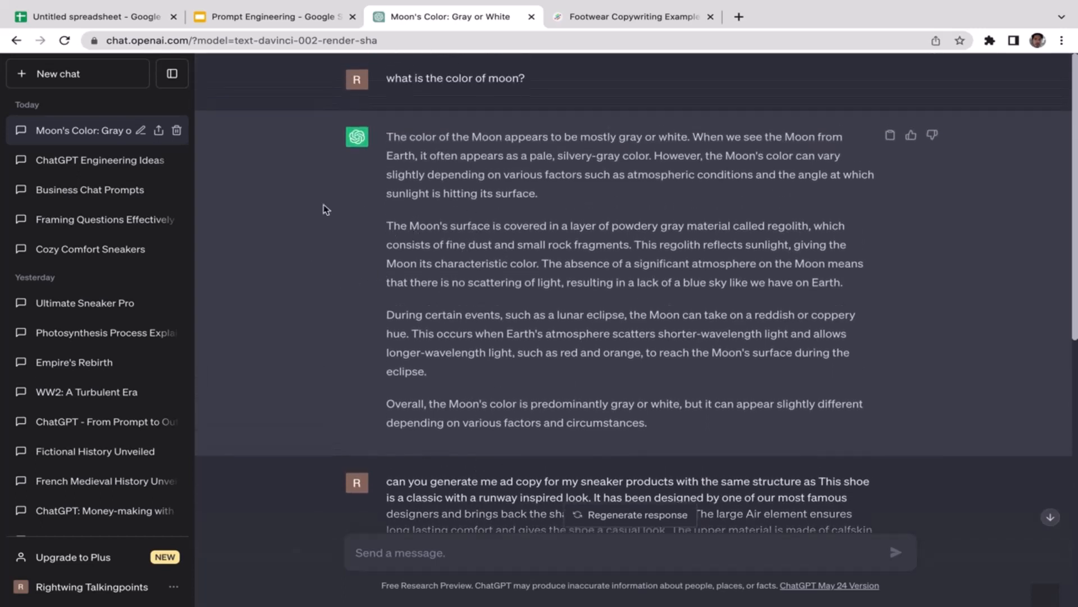
mouse_move(357, 222)
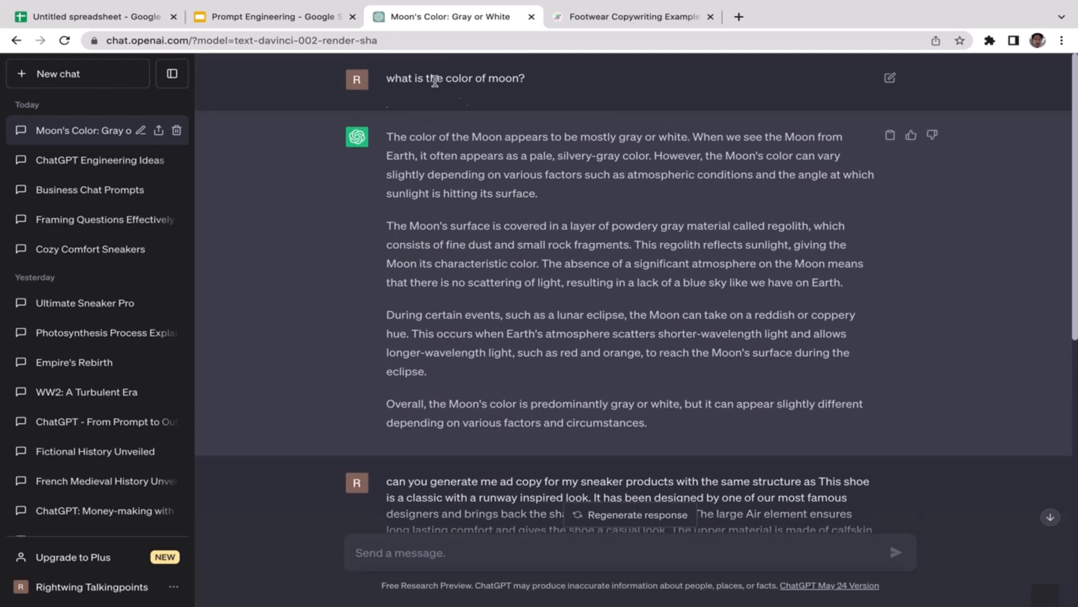
mouse_move(440, 99)
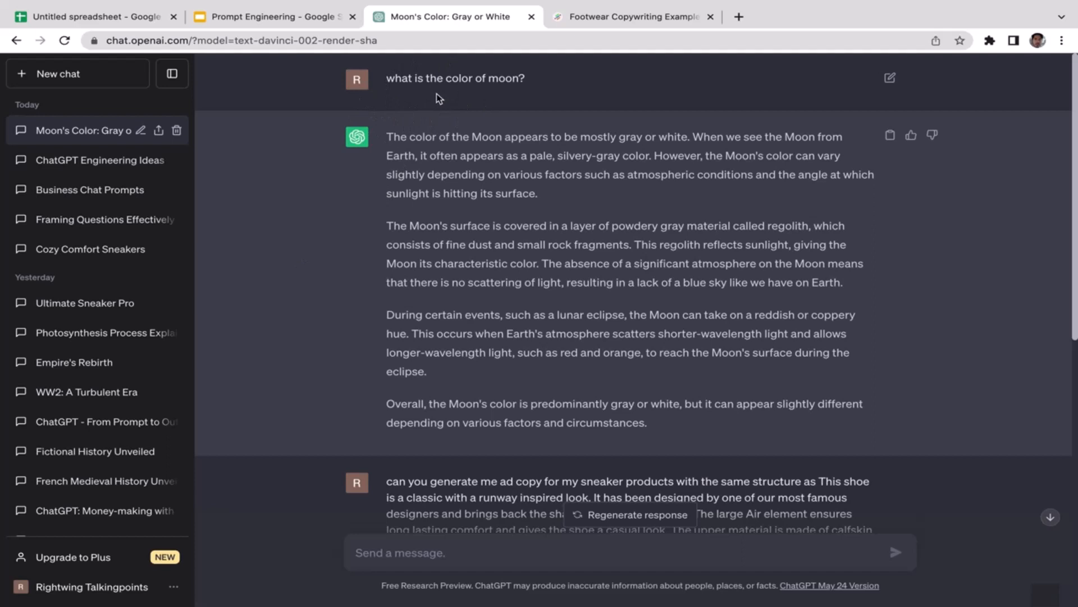
mouse_move(416, 103)
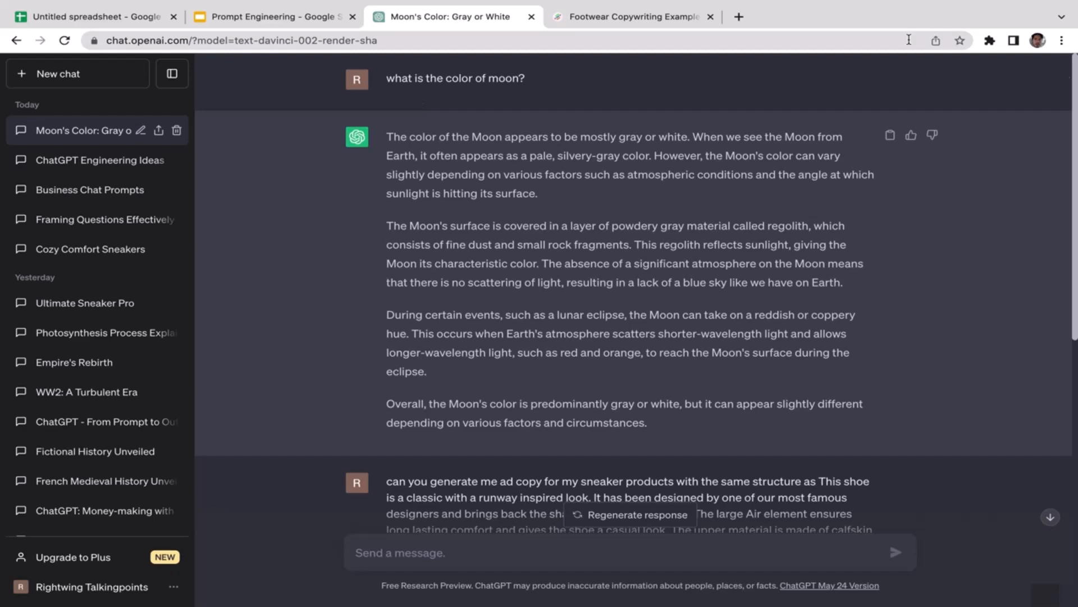
scroll("down", 3)
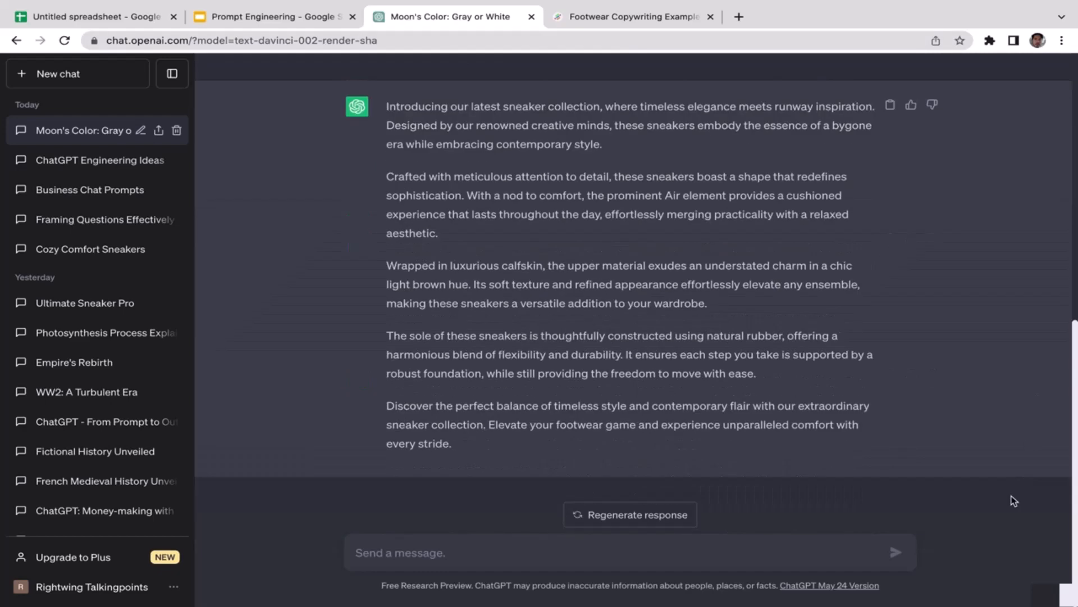
left_click(274, 17)
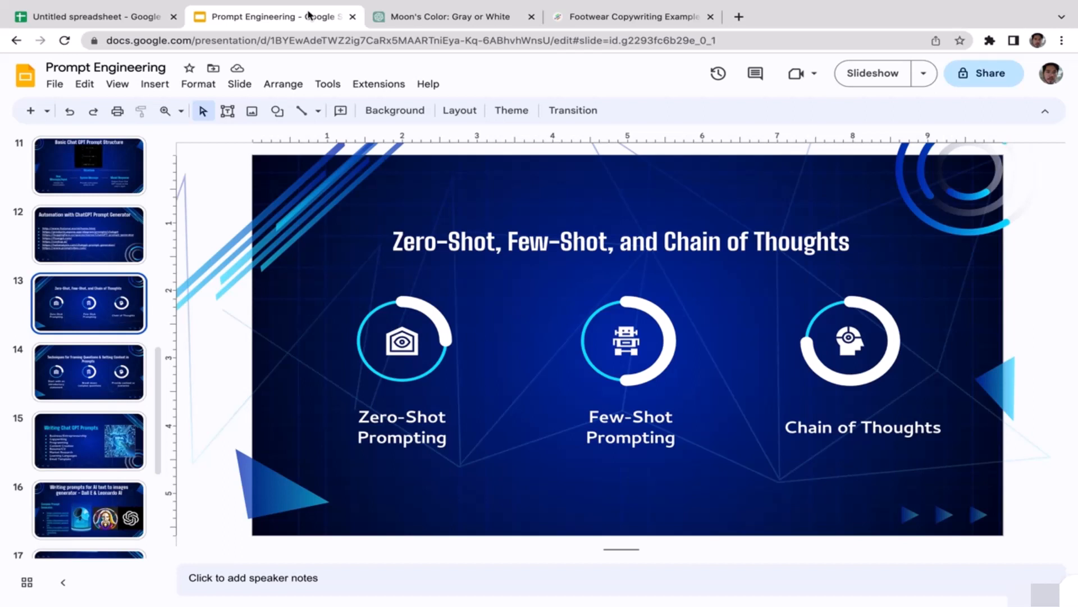
mouse_move(331, 14)
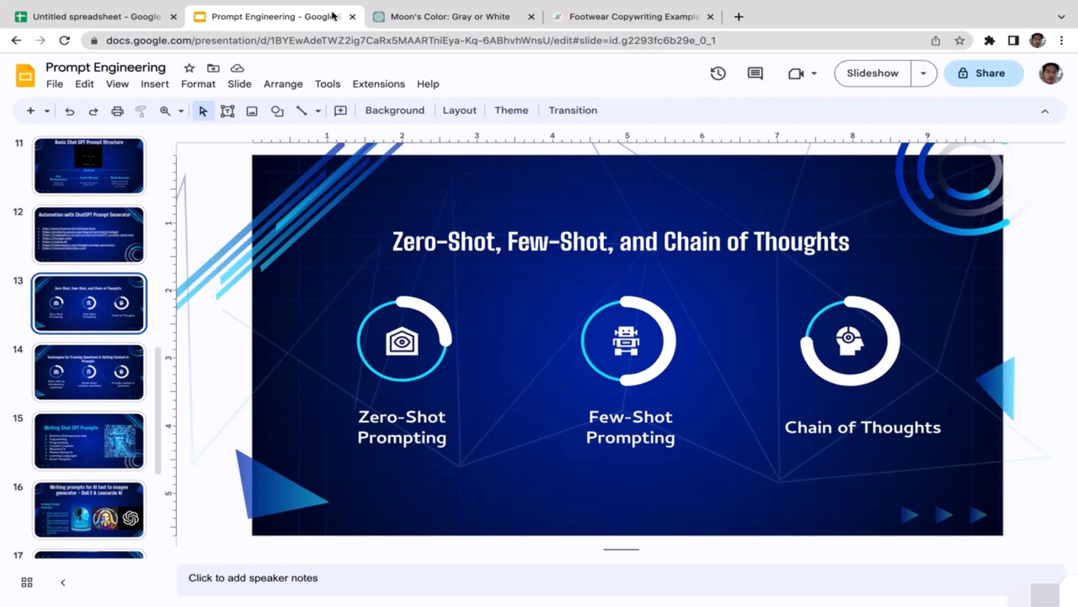
left_click(448, 17)
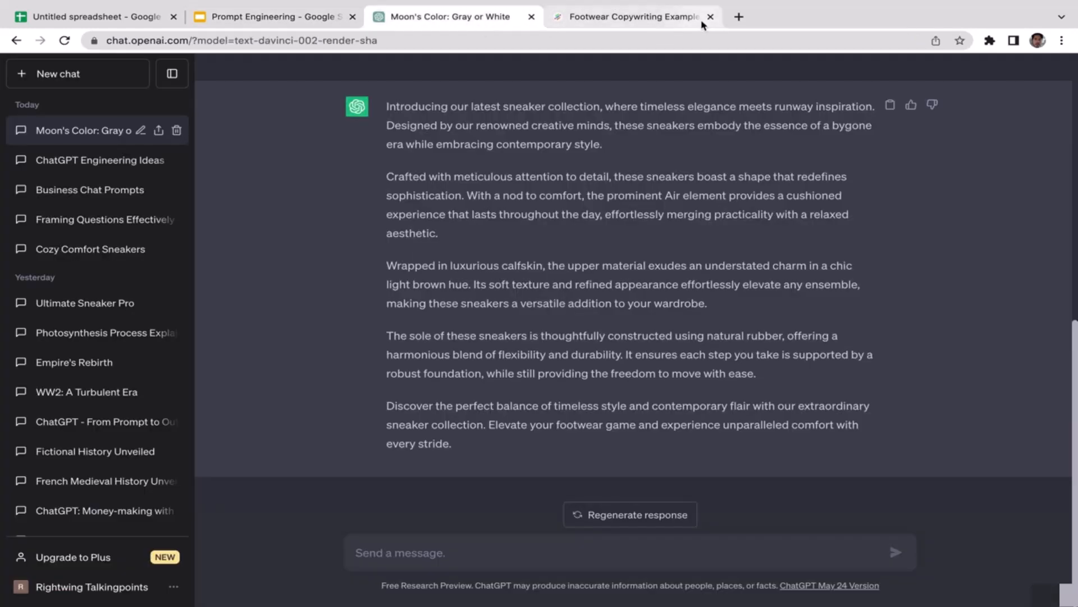
Close the footwear article and send 'generate me ideas for my e-commerce business' to ChatGPT.
left_click(710, 17)
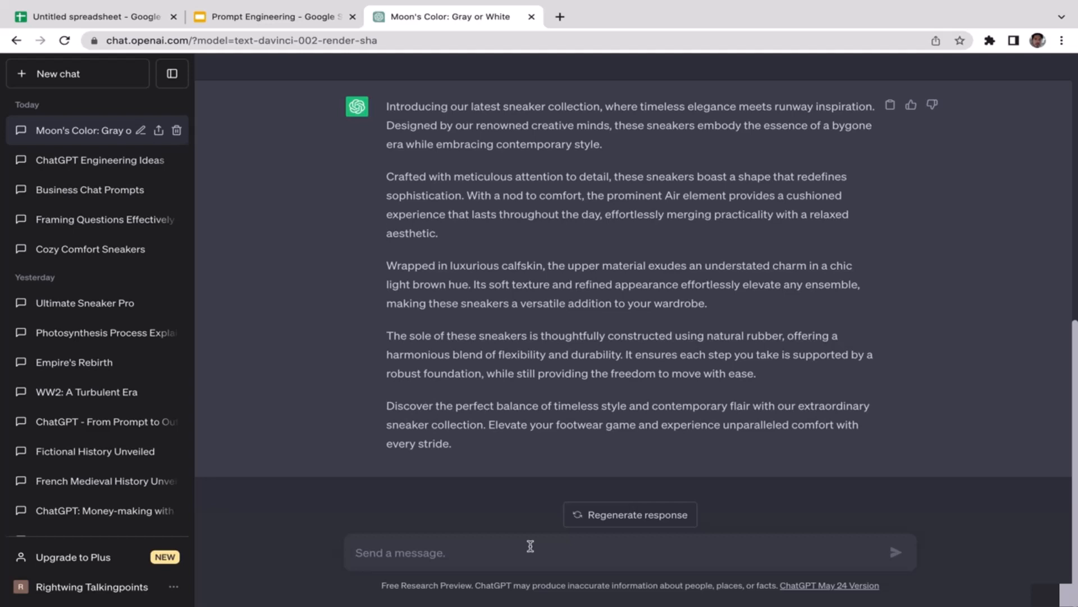
type("generate m")
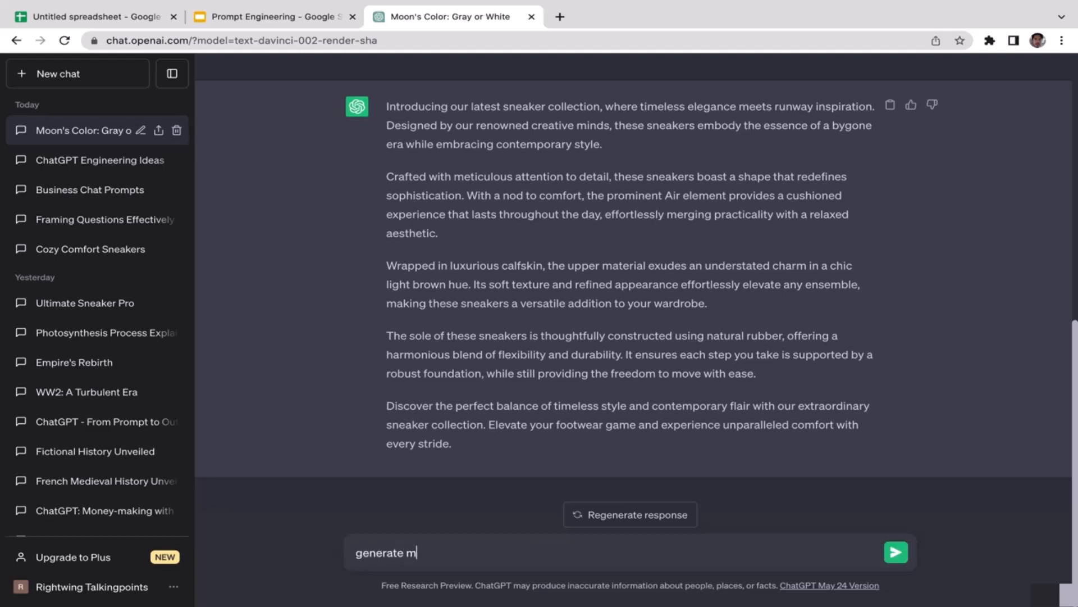
type("e ideas for my")
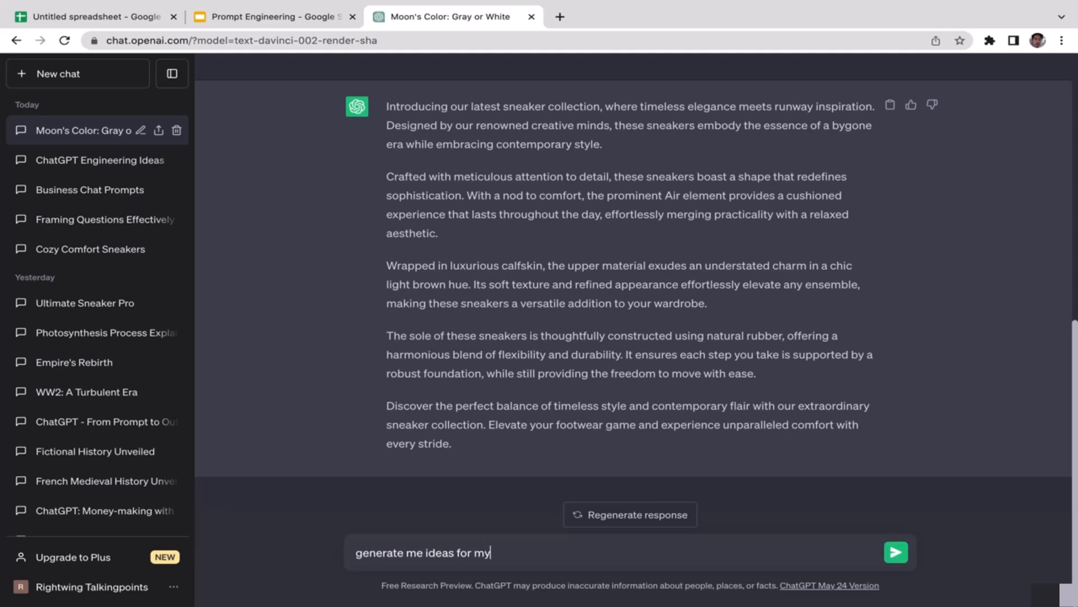
type("e-comm")
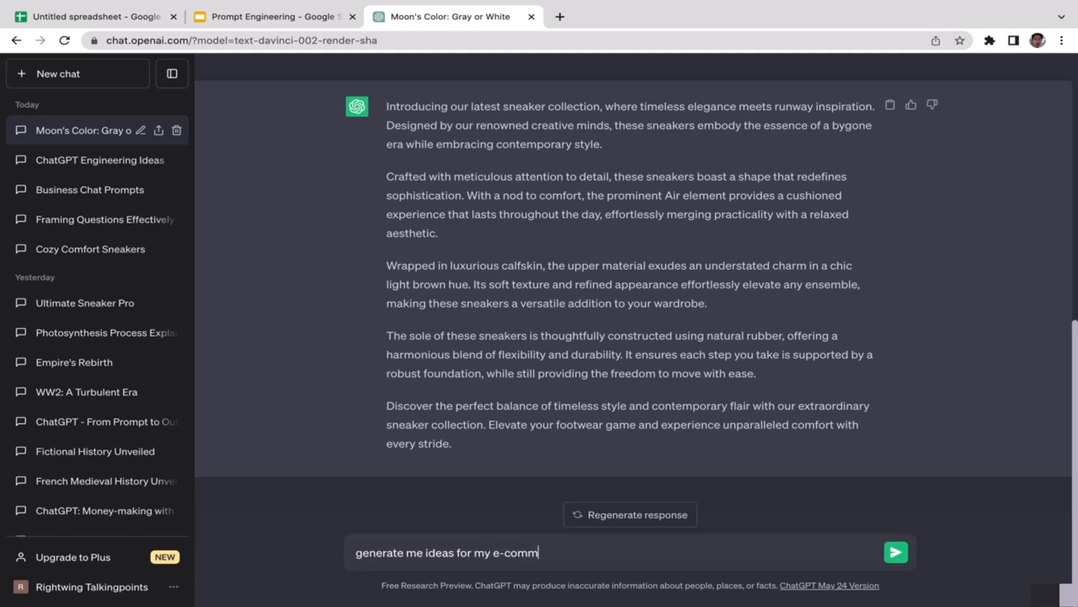
type("erce business")
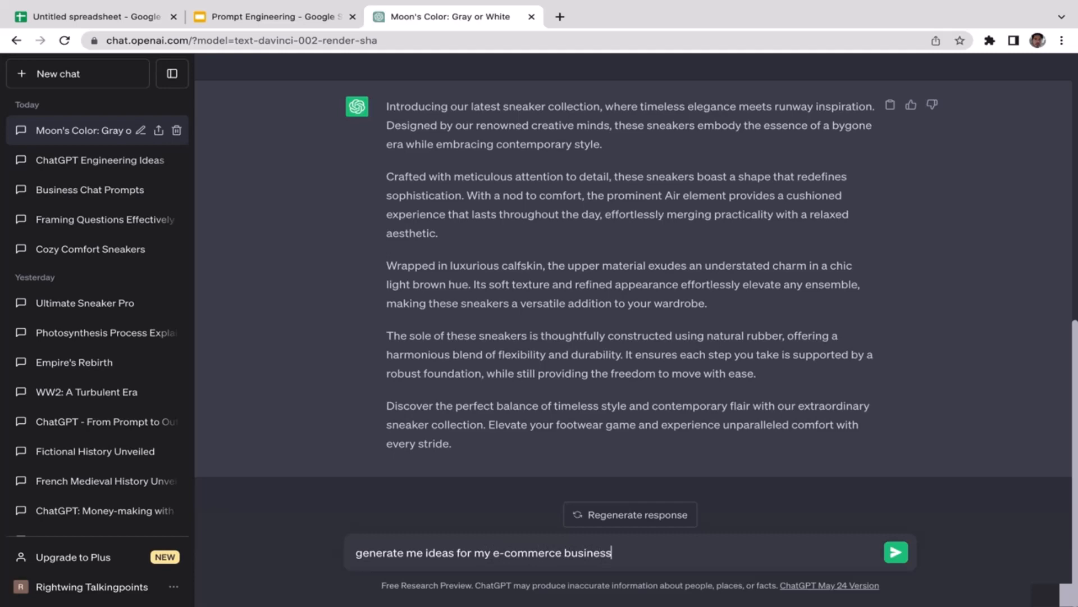
left_click(895, 551)
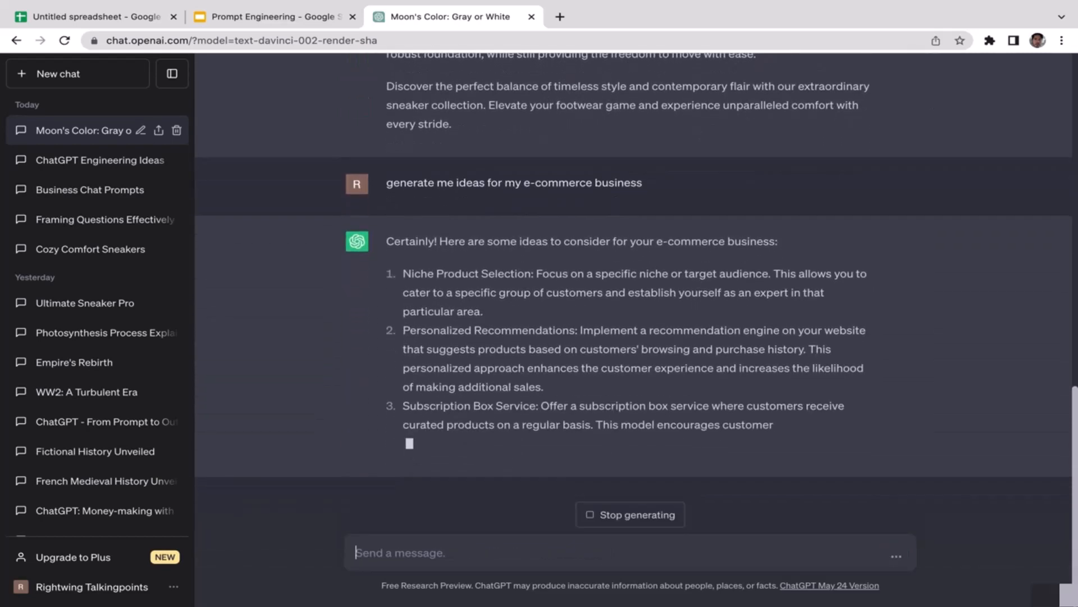
Review the numbered e-commerce ideas and pick out 'User-Generated Content' in item 4.
scroll("down", 3)
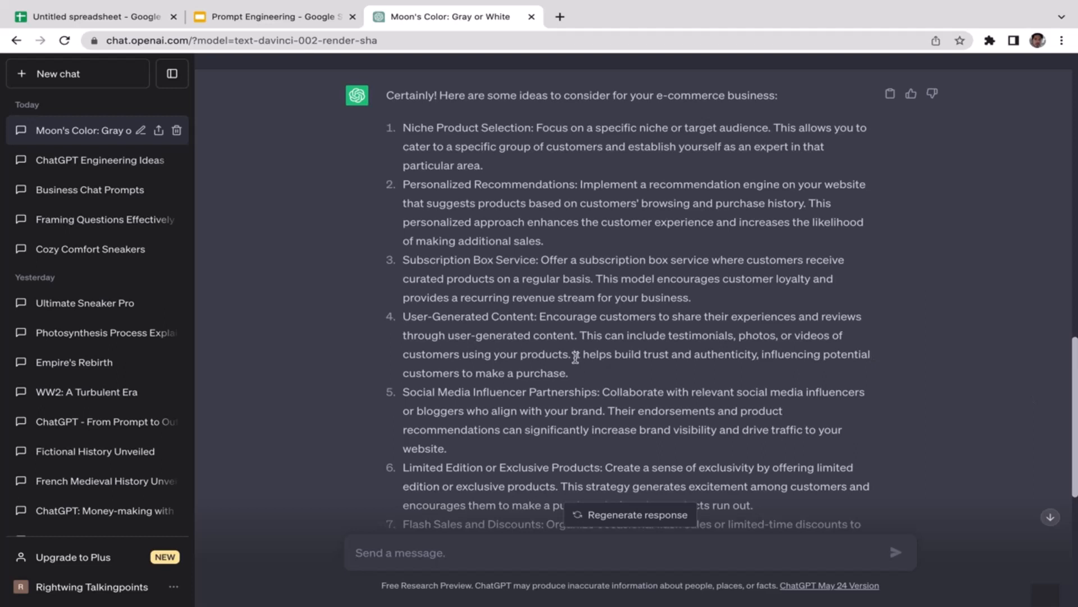
mouse_move(419, 549)
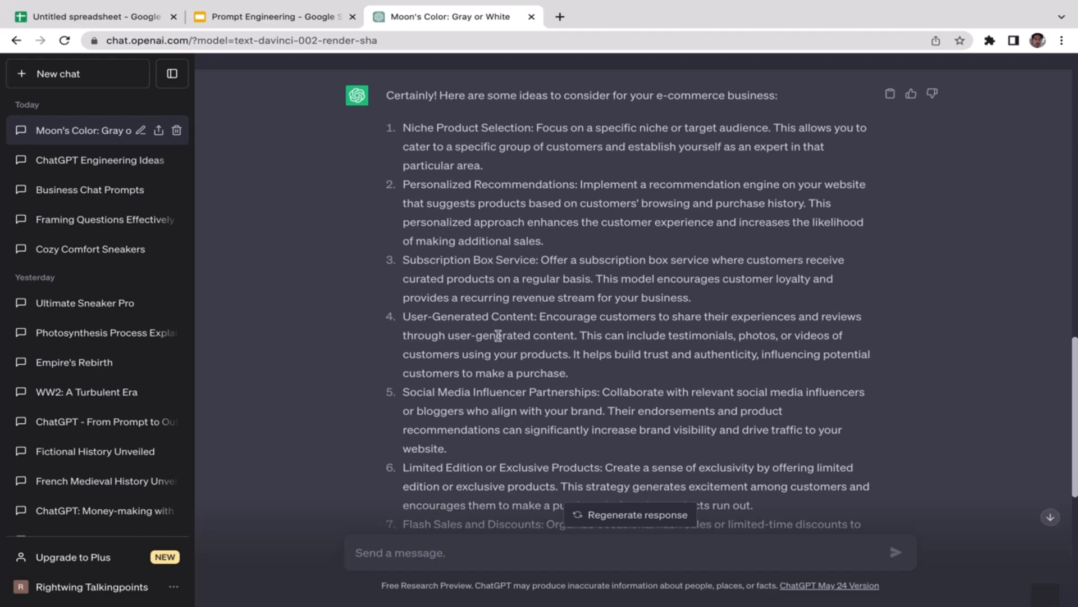
double_click(467, 316)
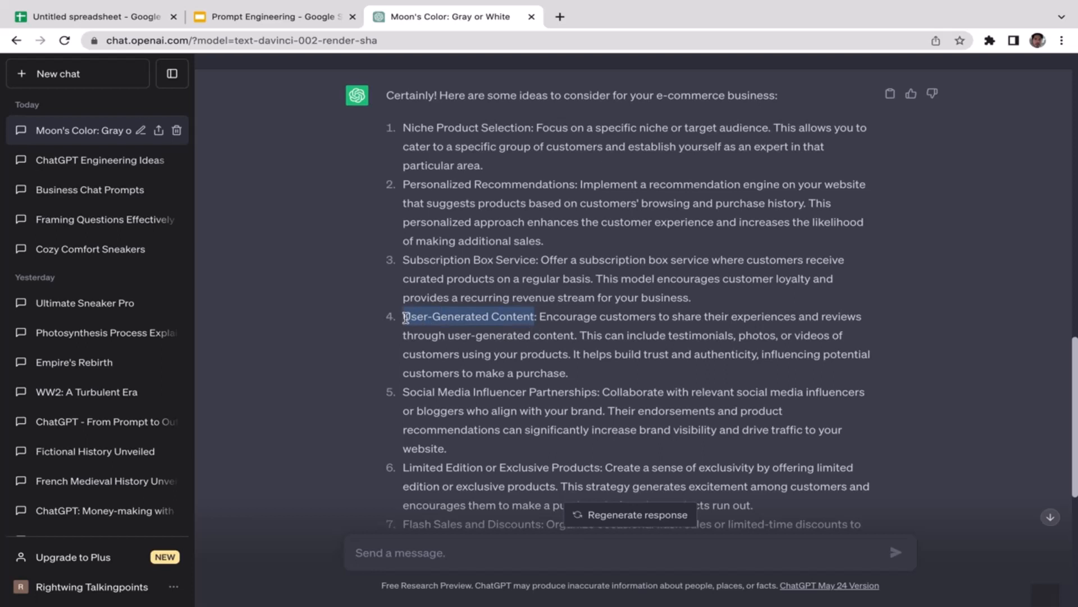
Send the chained follow-up 'I'm interested in User-Generated Content, would you please tell how to start'.
type("H")
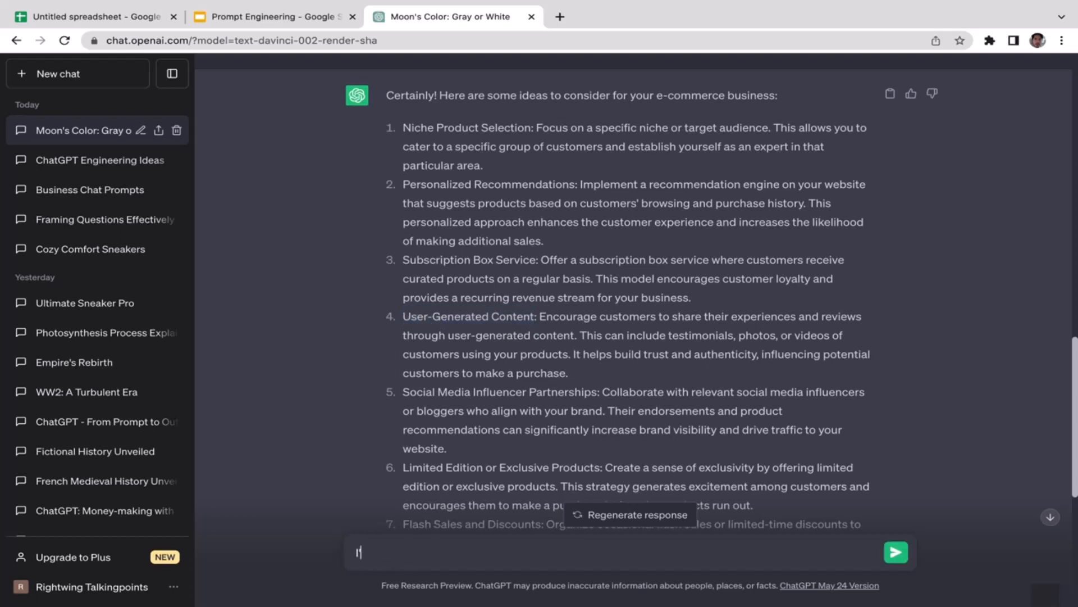
type("'m interested in User-Generated Content")
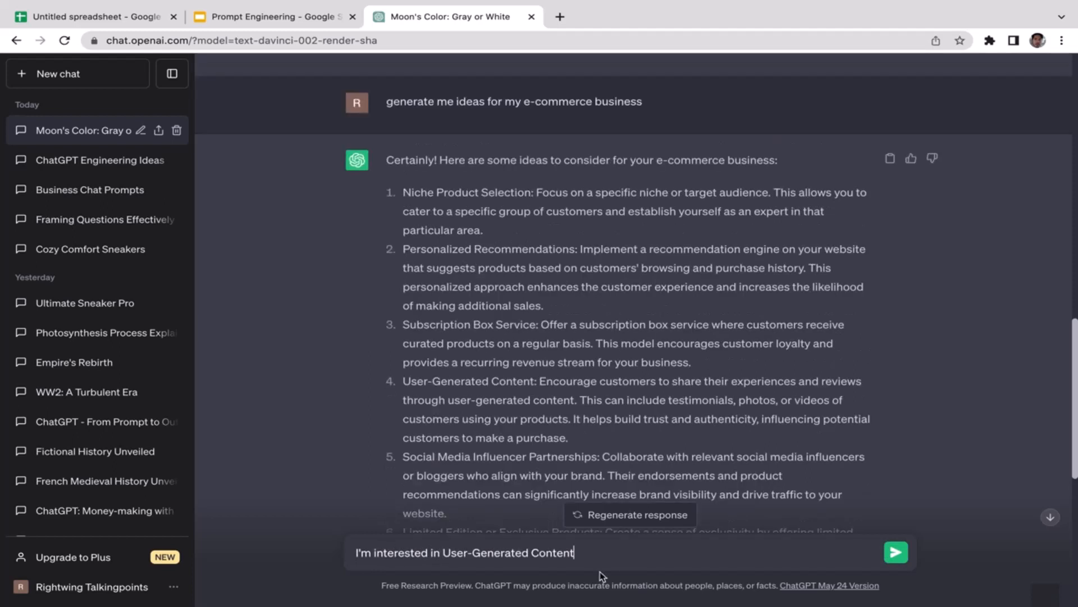
type(",")
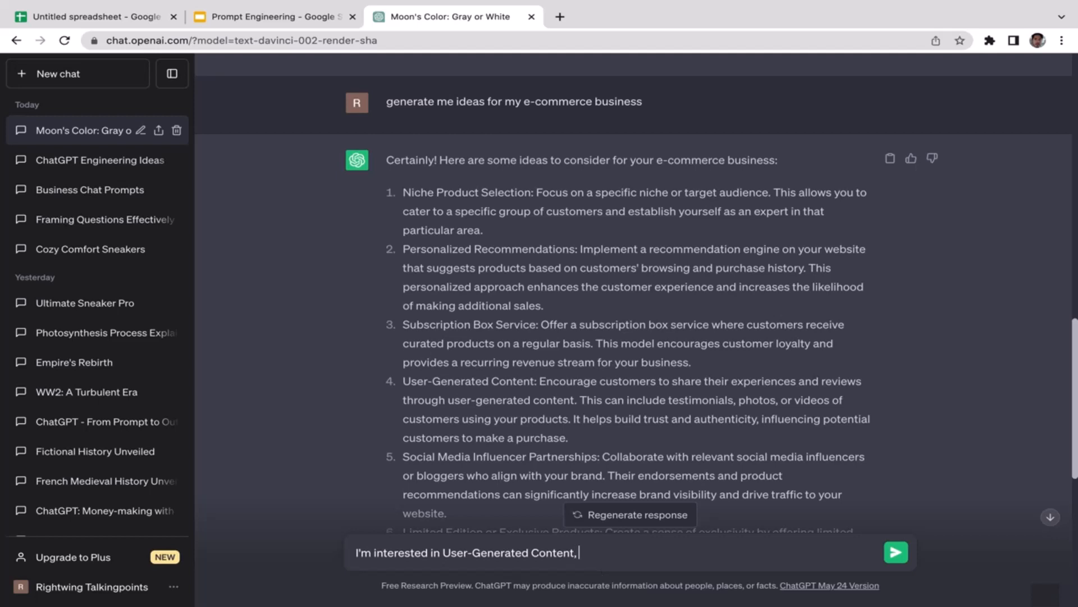
type("would you")
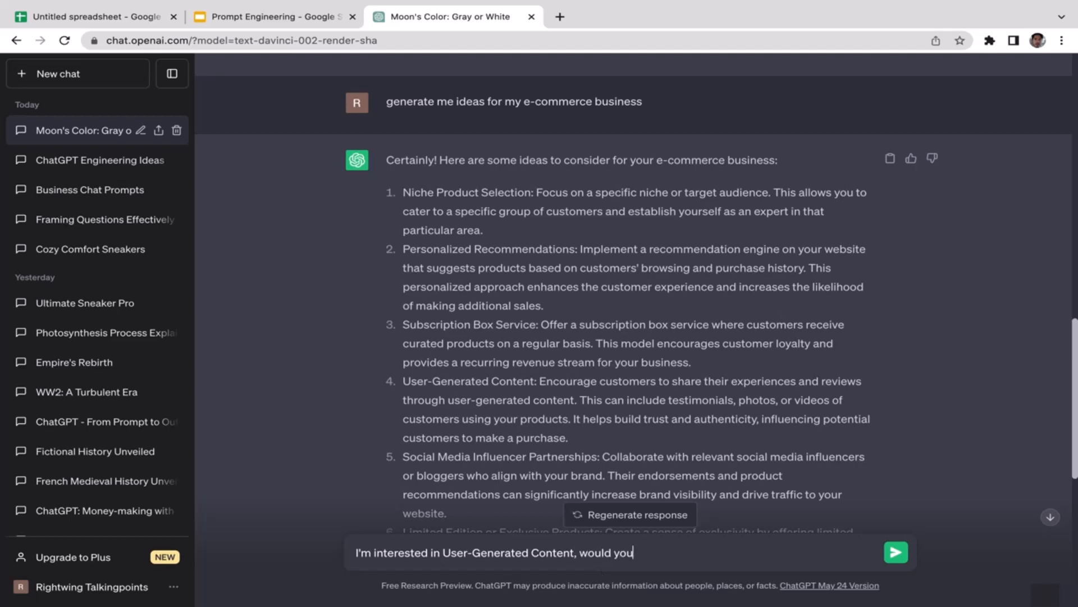
type("please")
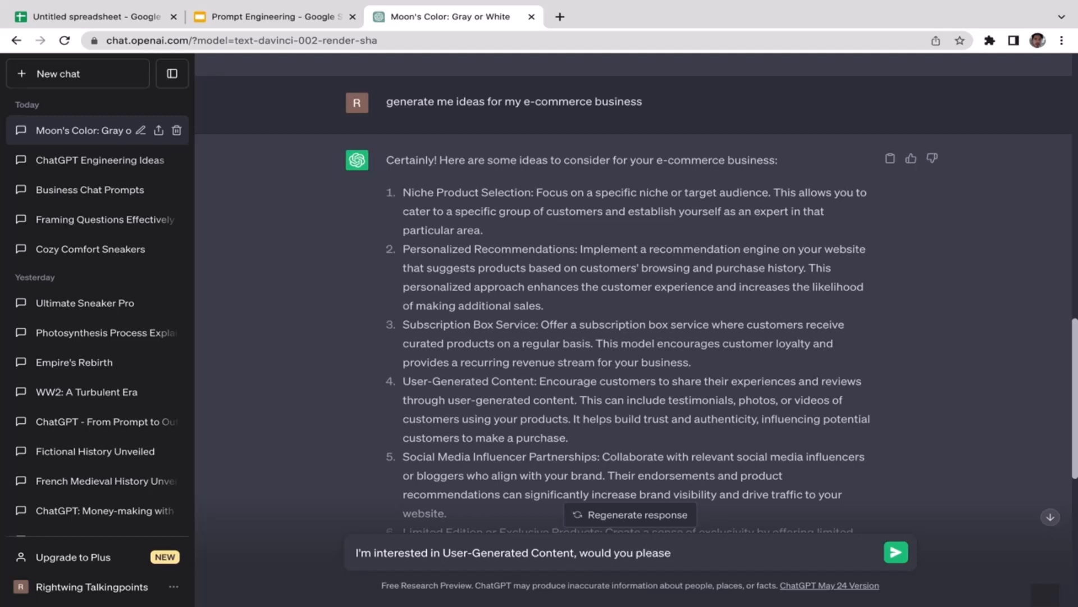
type("tell ho")
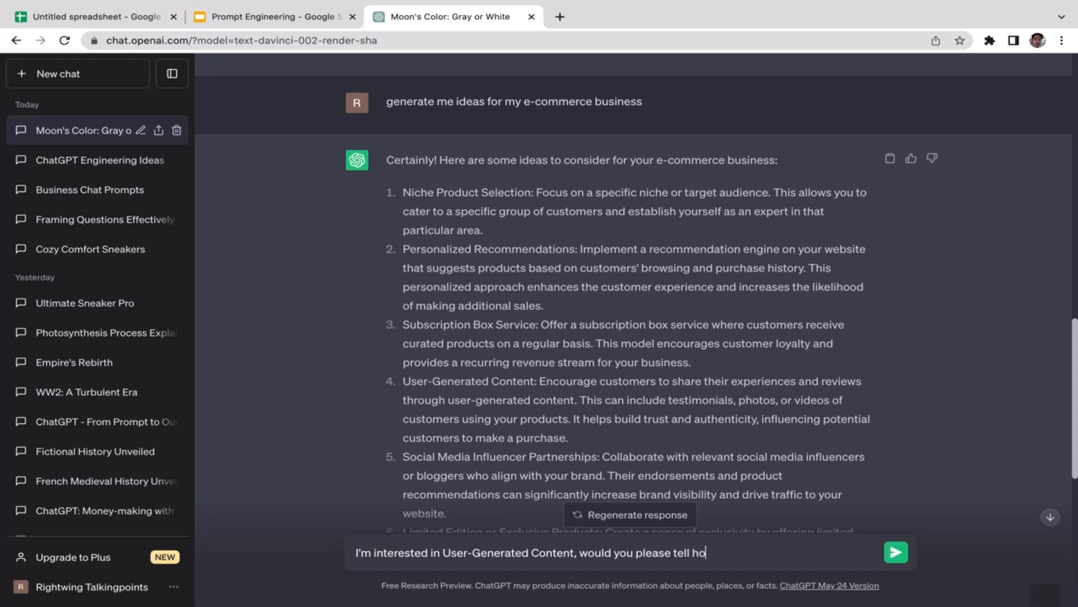
type("w to start")
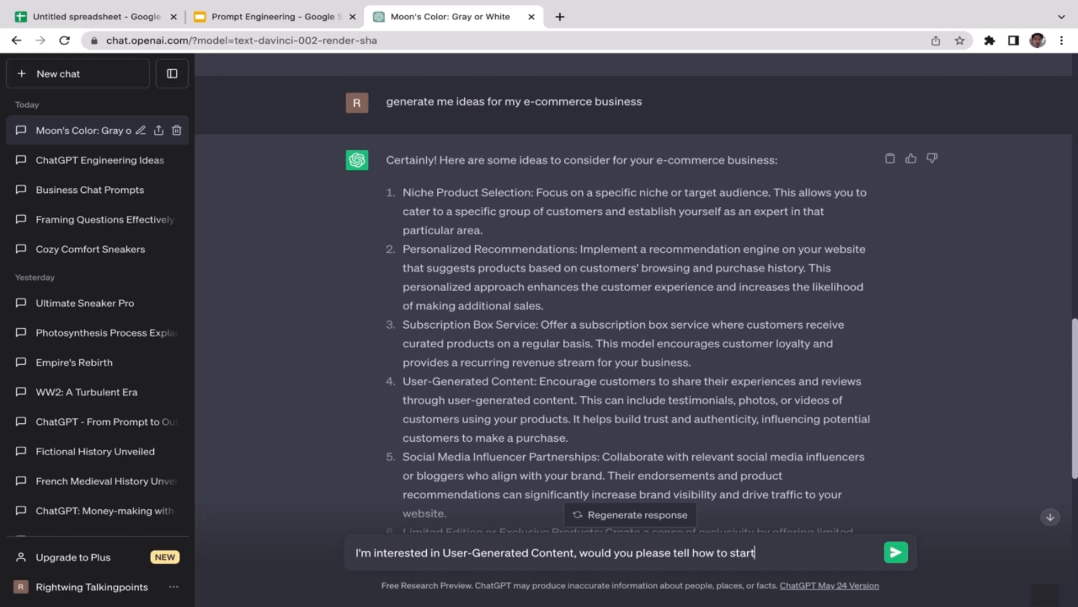
left_click(896, 551)
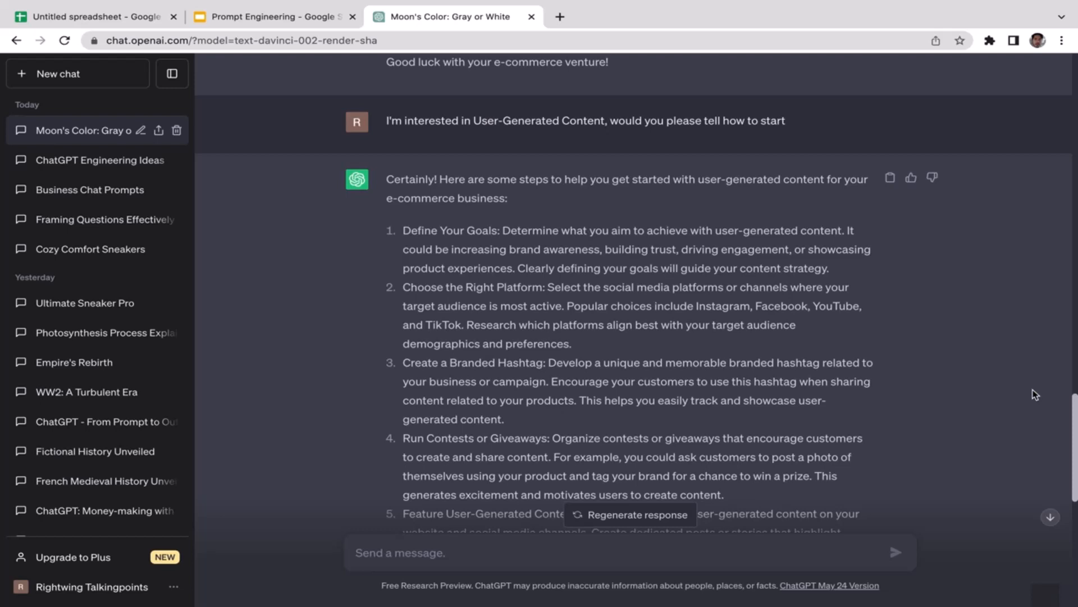
Read through the user-generated content steps, then return to the Prompt Engineering presentation.
scroll("down", 3)
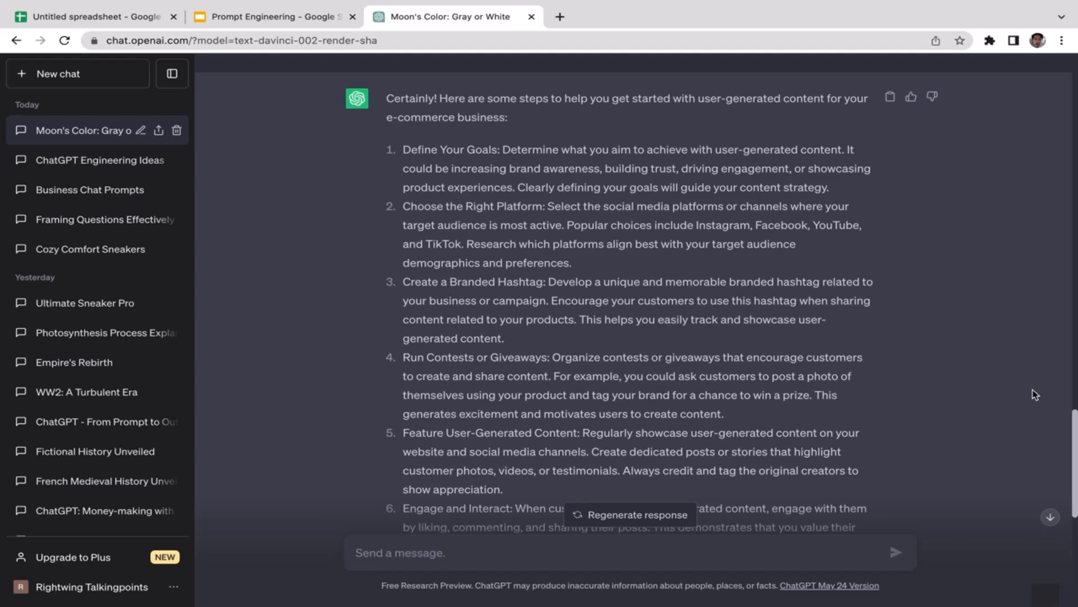
mouse_move(492, 219)
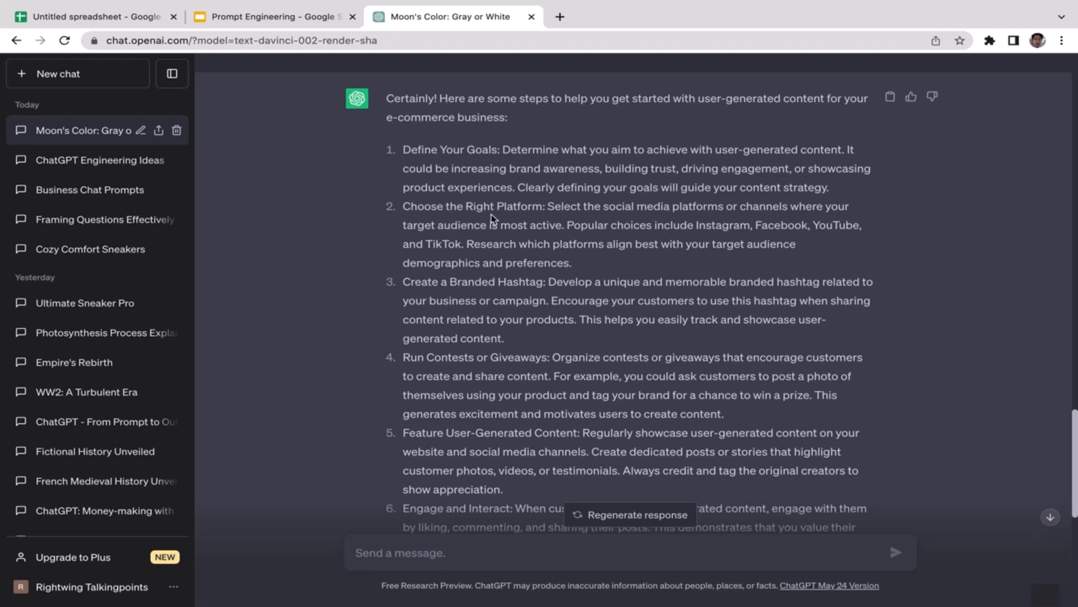
mouse_move(596, 305)
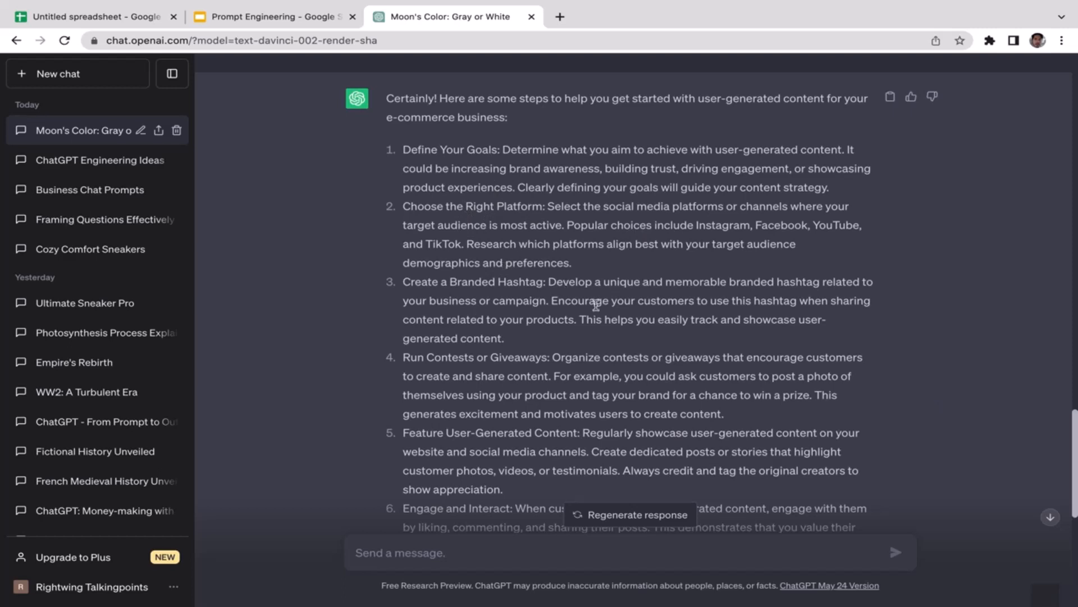
scroll("down", 3)
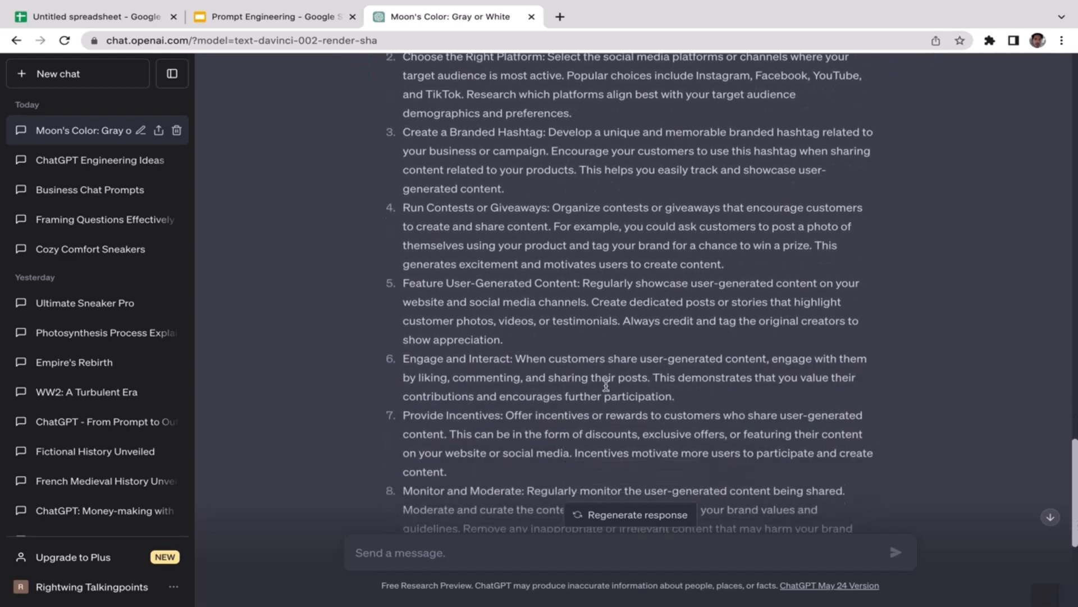
scroll("down", 3)
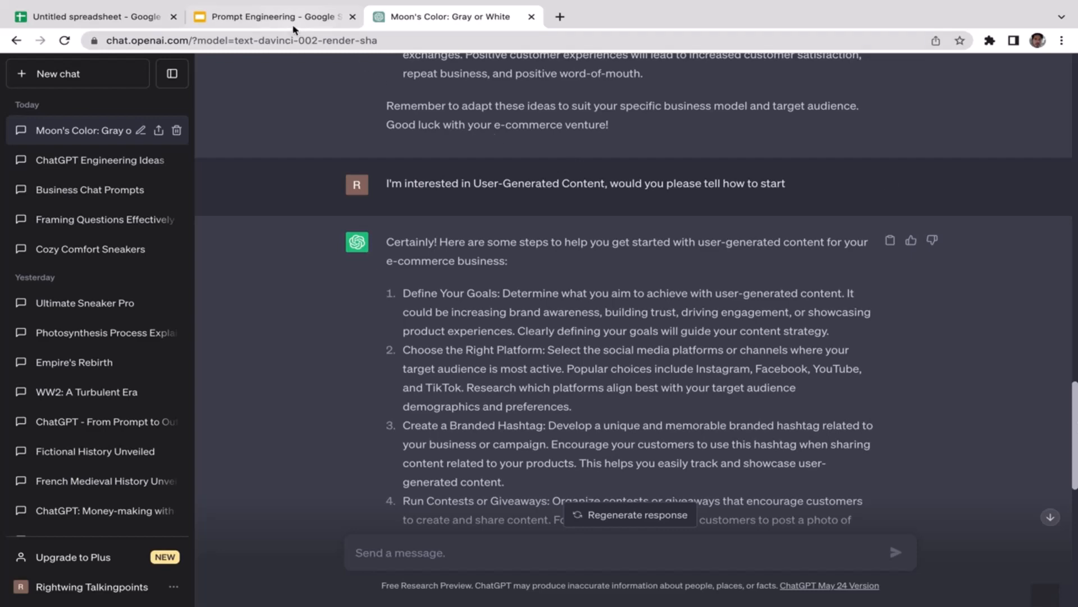
left_click(275, 17)
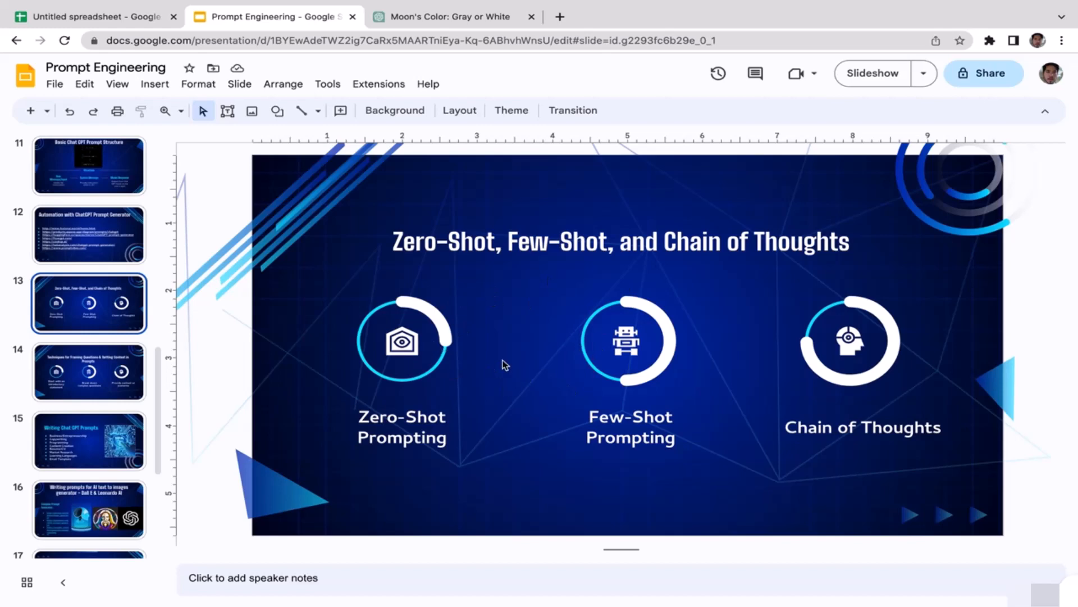
mouse_move(421, 375)
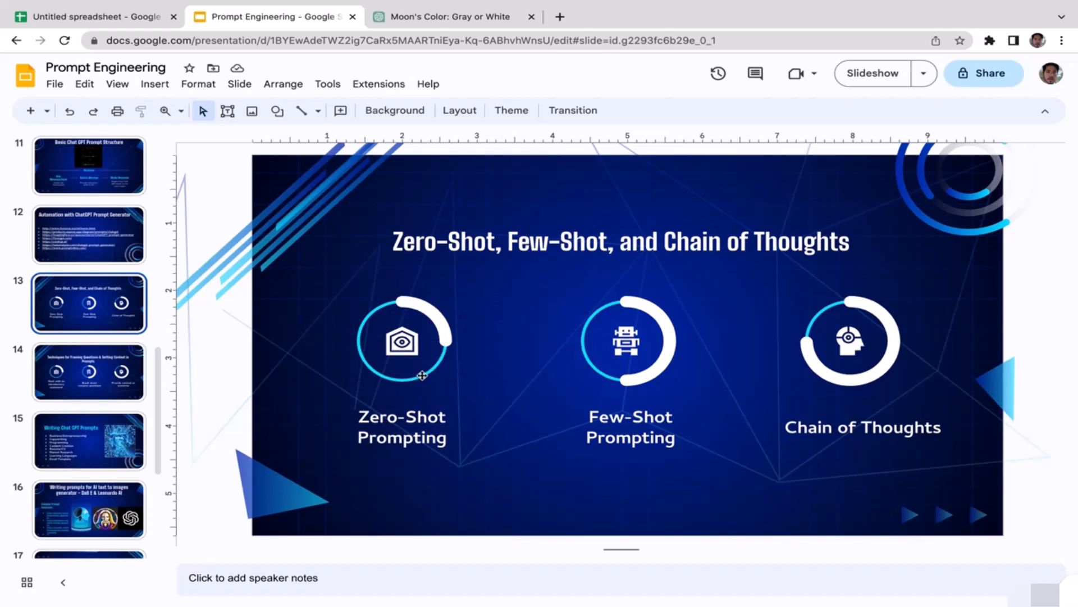